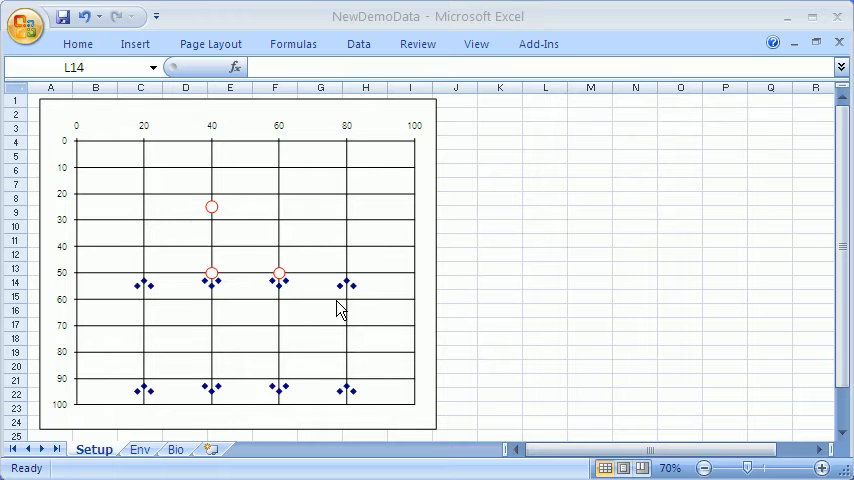
{"action": "mouse_move", "coordinate": [252, 242]}
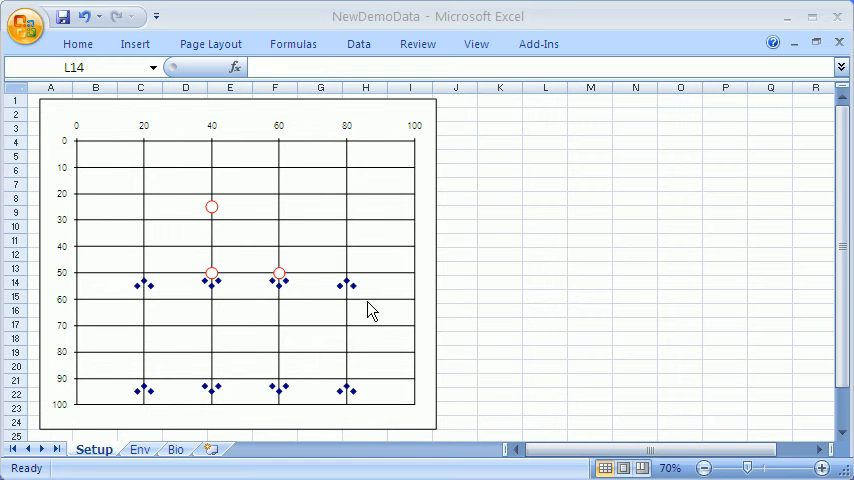
{"action": "mouse_move", "coordinate": [364, 370]}
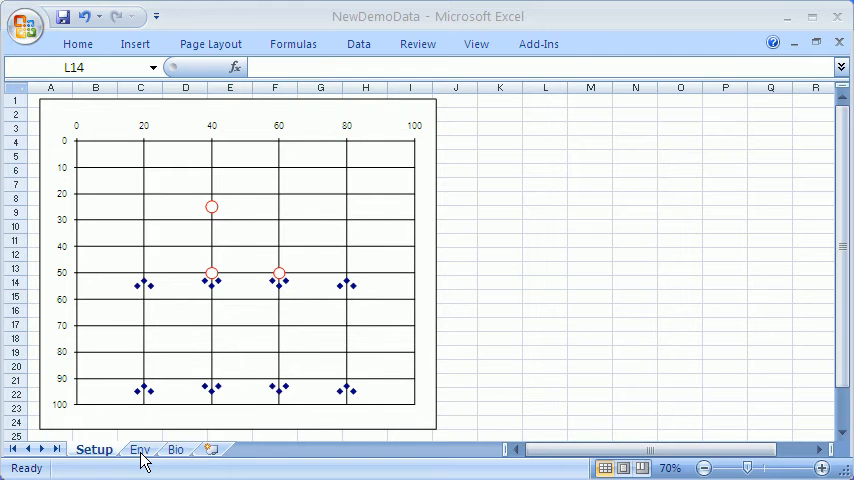
Look through the Env environmental sheet and then the Bio species abundance sheet
{"action": "left_click", "coordinate": [140, 448]}
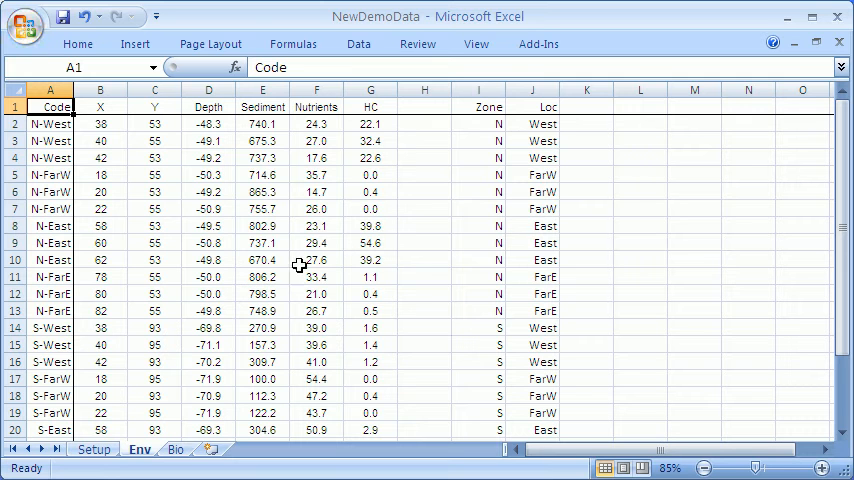
{"action": "mouse_move", "coordinate": [300, 388]}
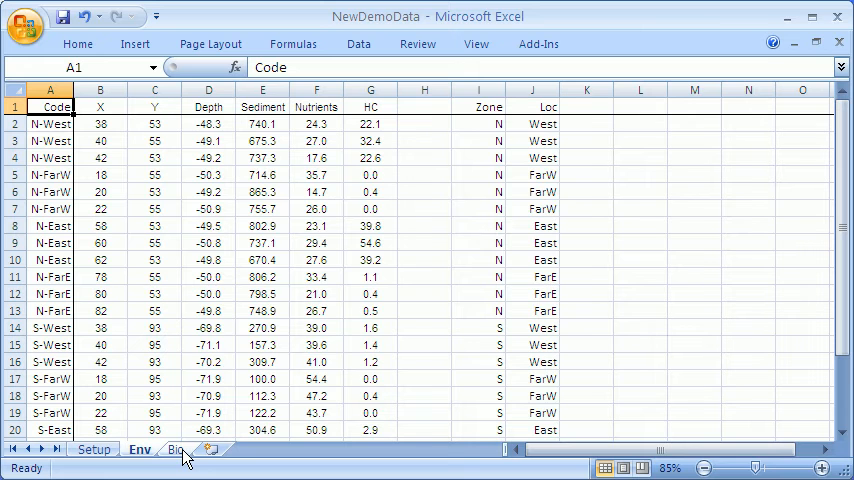
{"action": "left_click", "coordinate": [176, 448]}
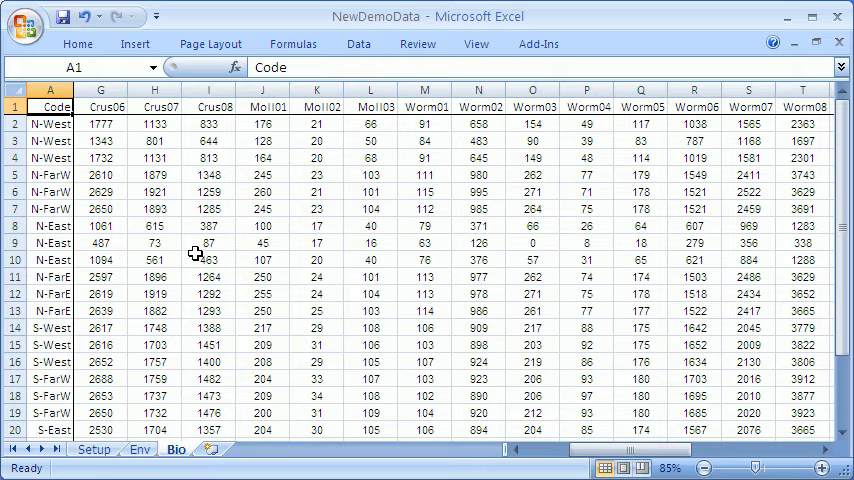
{"action": "mouse_move", "coordinate": [564, 228]}
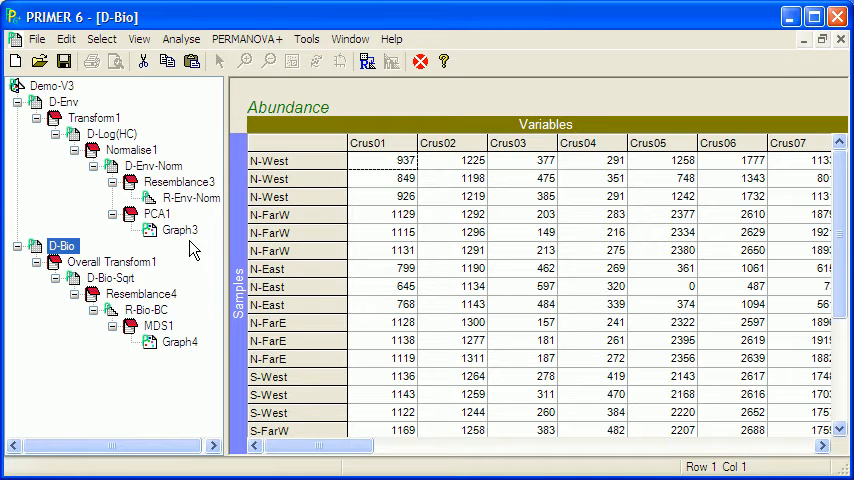
View the Graph3 environmental PCA plot and the Graph4 biological MDS plot
{"action": "double_click", "coordinate": [178, 230]}
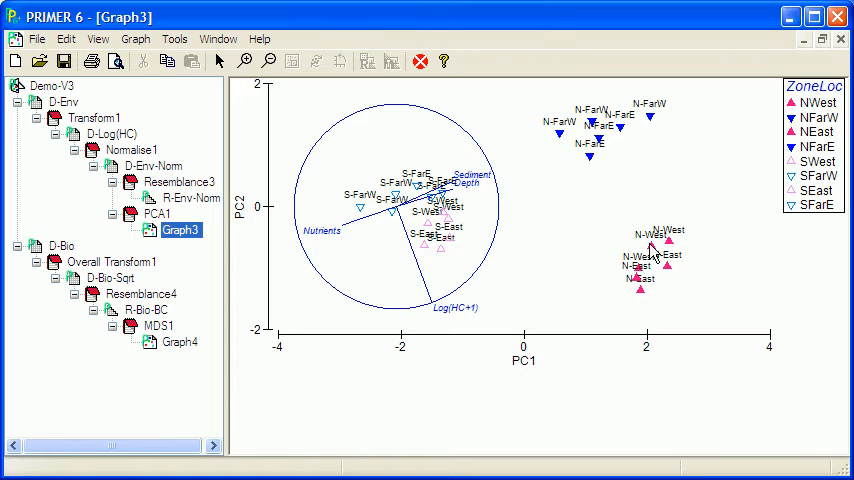
{"action": "mouse_move", "coordinate": [562, 96]}
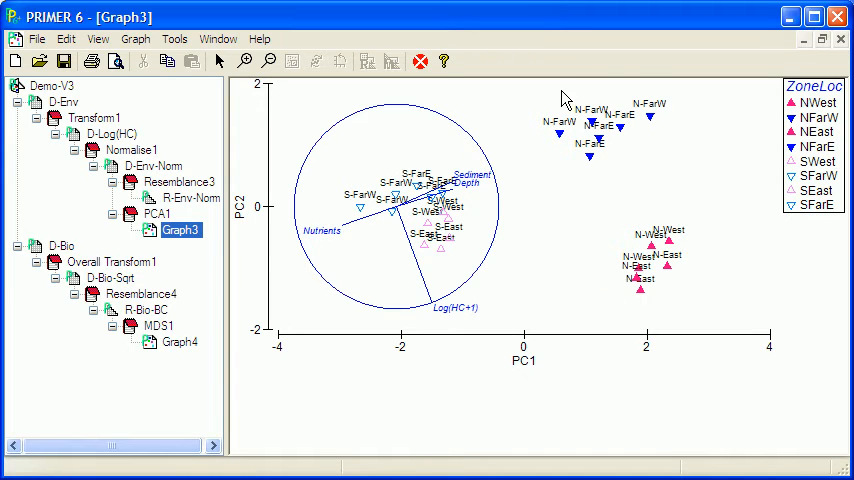
{"action": "mouse_move", "coordinate": [596, 148]}
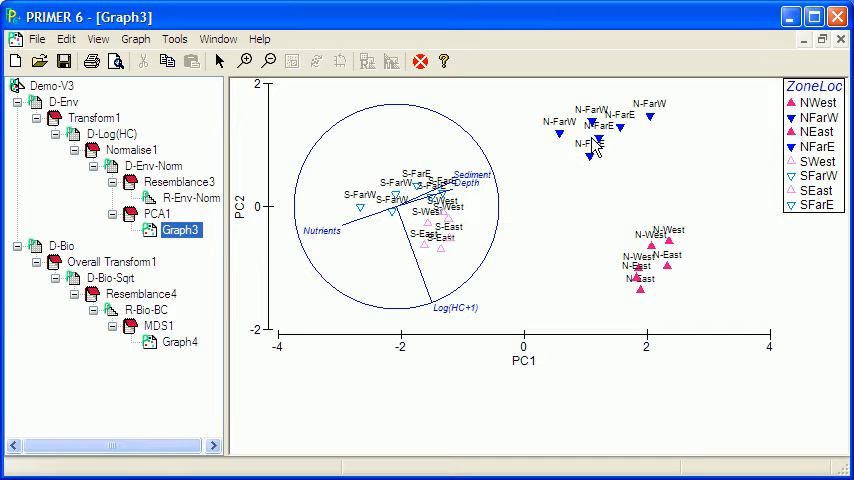
{"action": "mouse_move", "coordinate": [504, 246]}
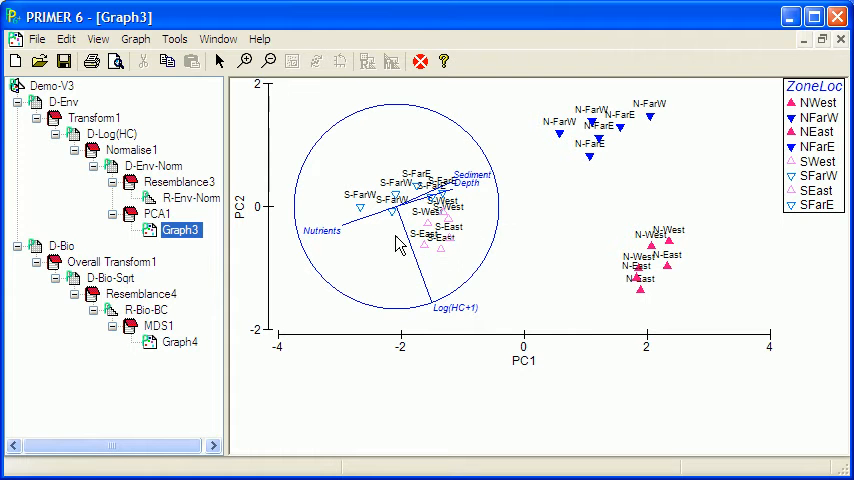
{"action": "mouse_move", "coordinate": [336, 280]}
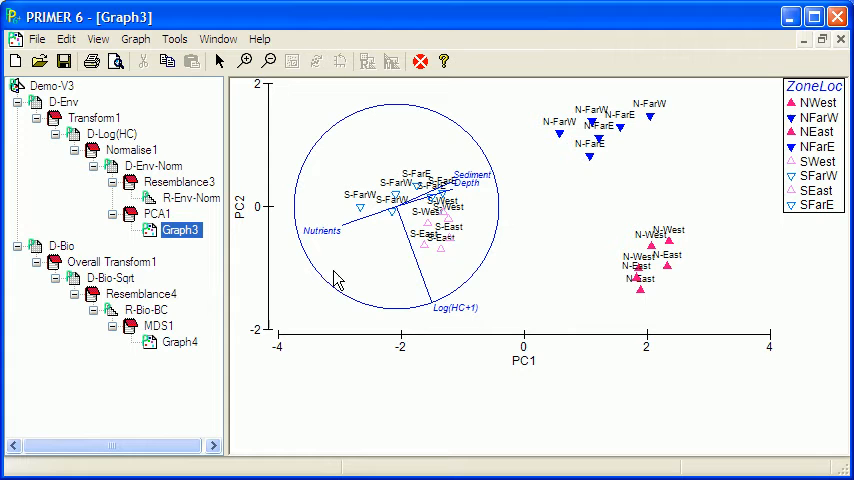
{"action": "double_click", "coordinate": [178, 344]}
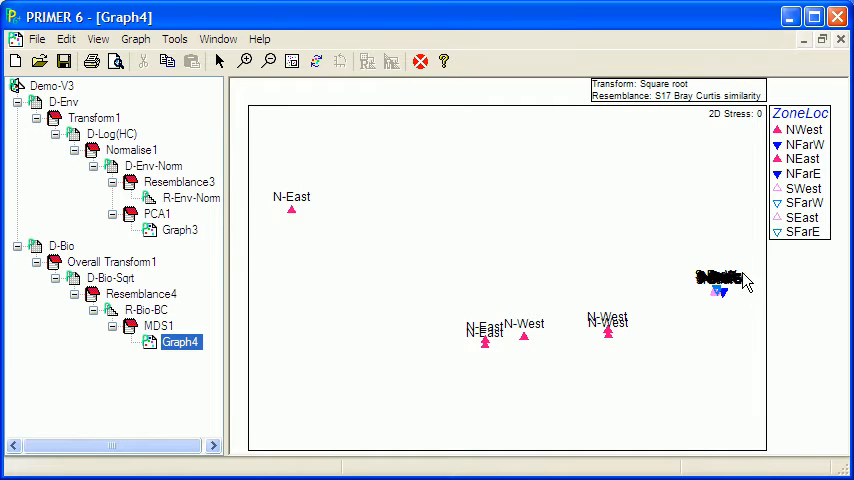
{"action": "mouse_move", "coordinate": [530, 340]}
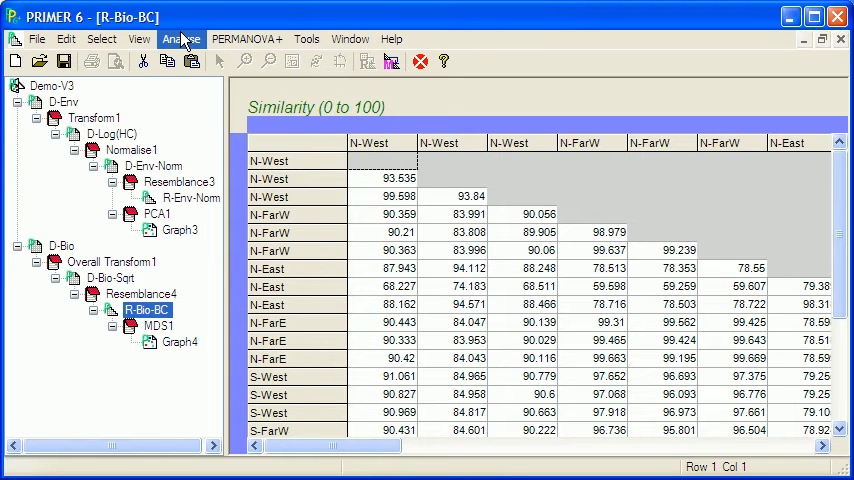
Run RELATE against R-Env-Norm with Spearman and 999 permutations, accepting the duplicate-label warning
{"action": "left_click", "coordinate": [180, 40]}
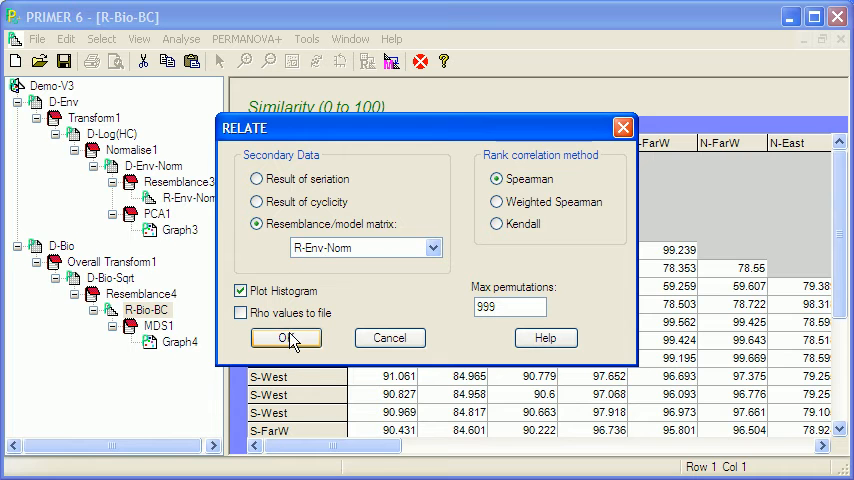
{"action": "left_click", "coordinate": [286, 336]}
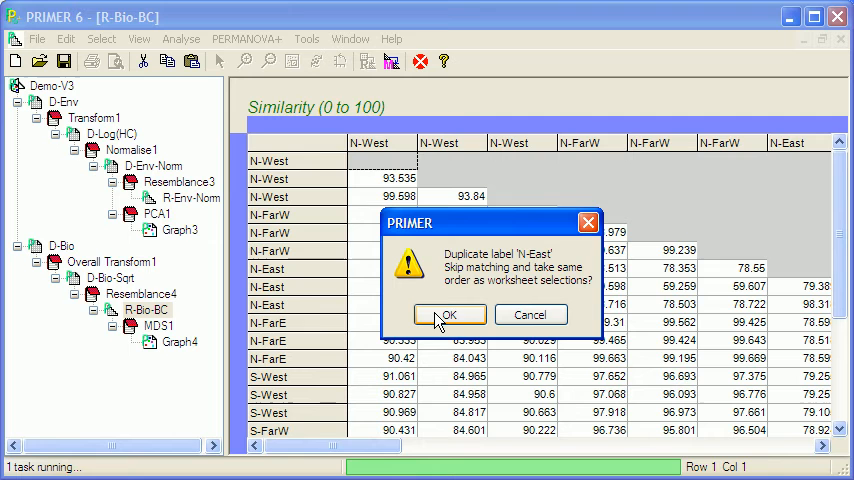
{"action": "left_click", "coordinate": [448, 314]}
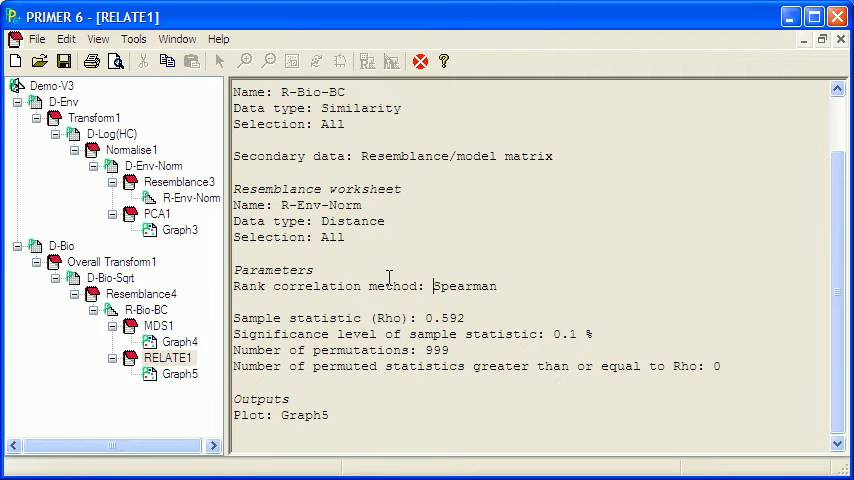
{"action": "mouse_move", "coordinate": [478, 316]}
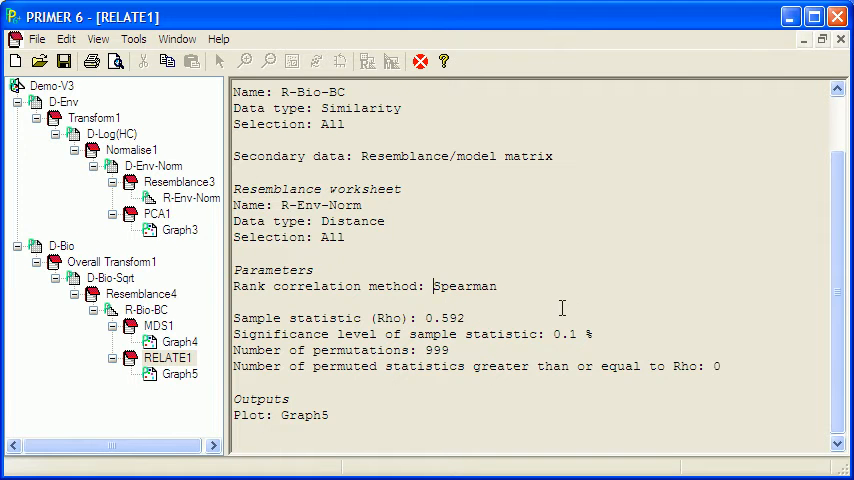
{"action": "mouse_move", "coordinate": [520, 318]}
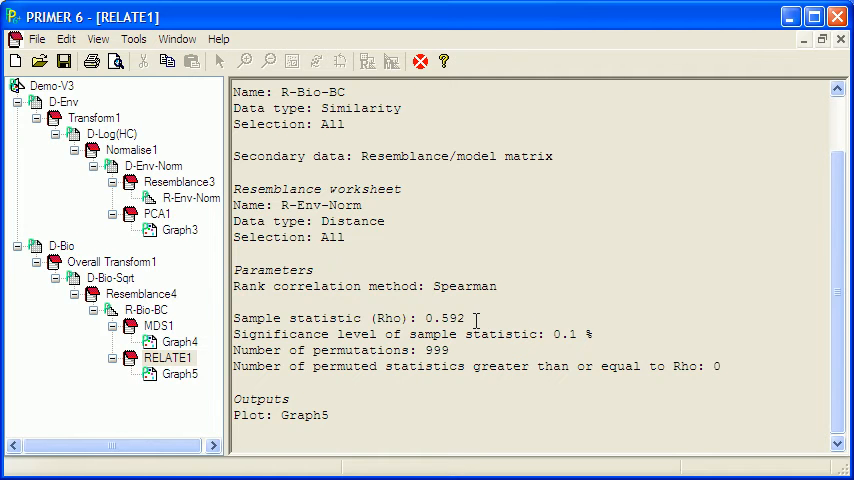
{"action": "mouse_move", "coordinate": [474, 322]}
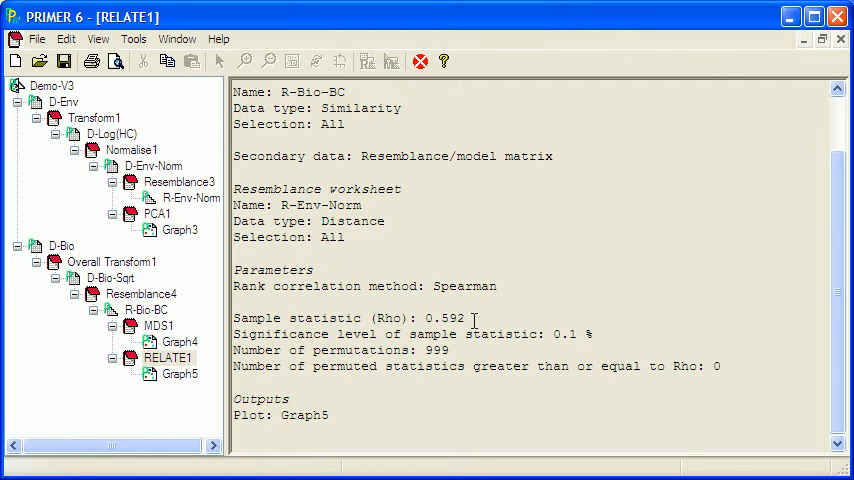
{"action": "left_click", "coordinate": [148, 310]}
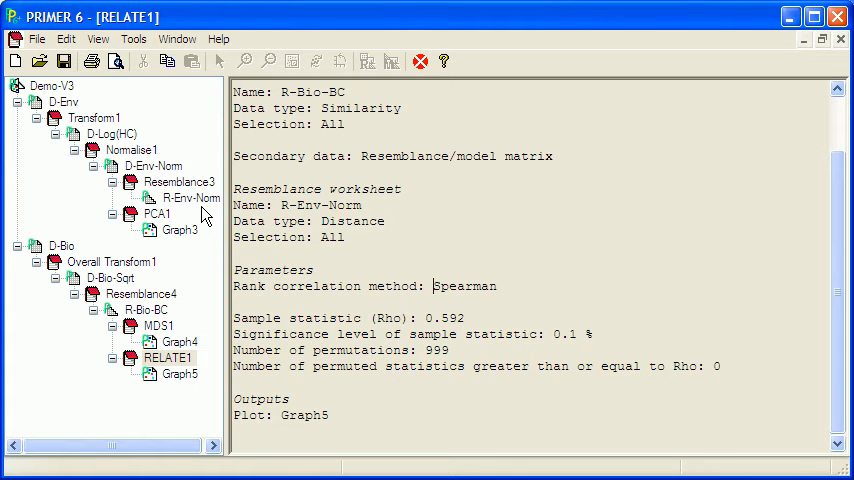
{"action": "left_click", "coordinate": [190, 196]}
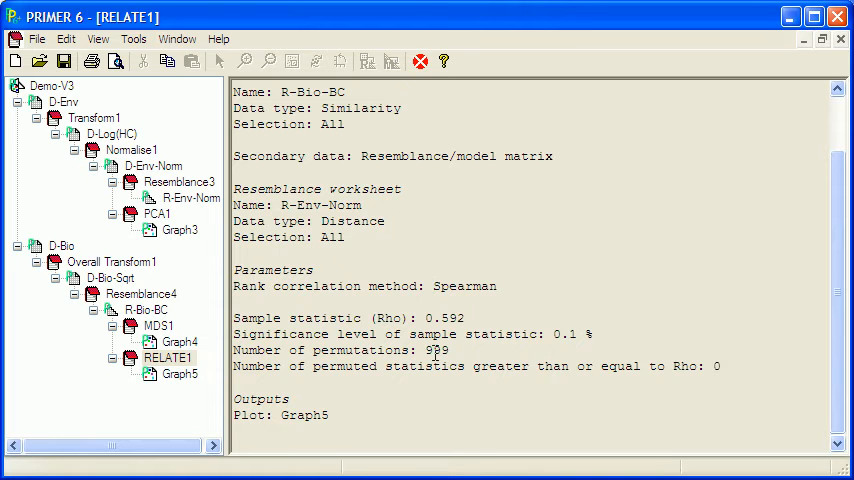
{"action": "left_click", "coordinate": [182, 374]}
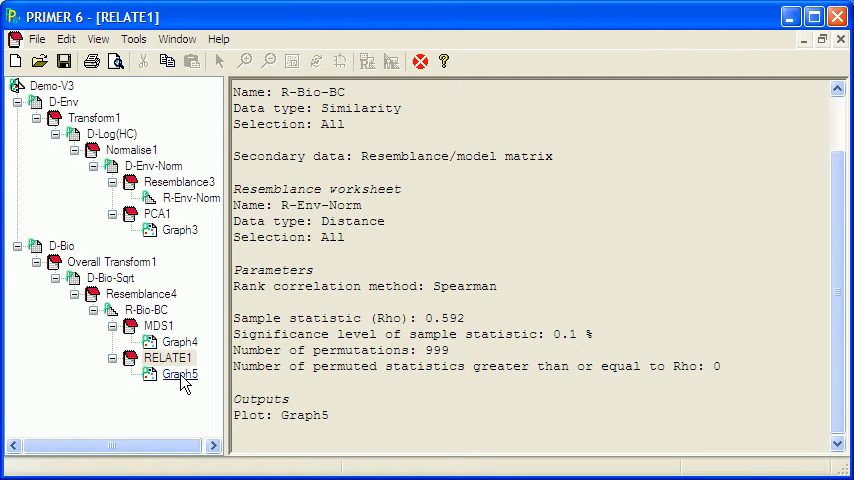
{"action": "double_click", "coordinate": [180, 372]}
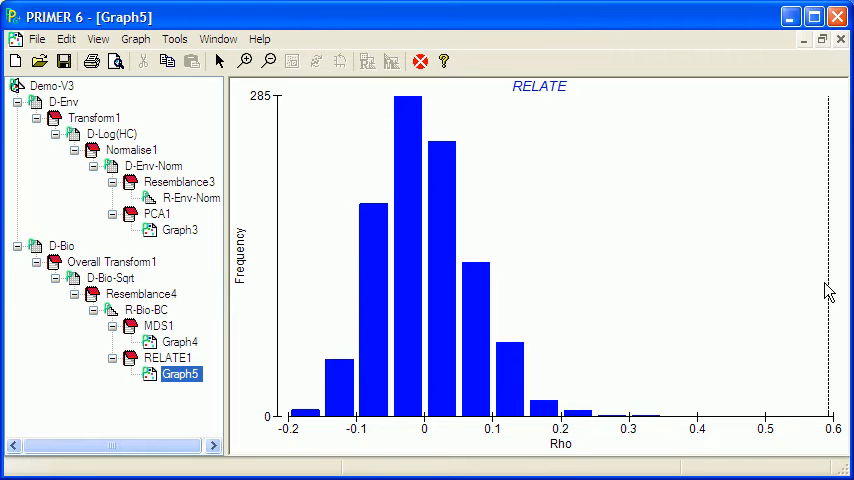
{"action": "mouse_move", "coordinate": [810, 354]}
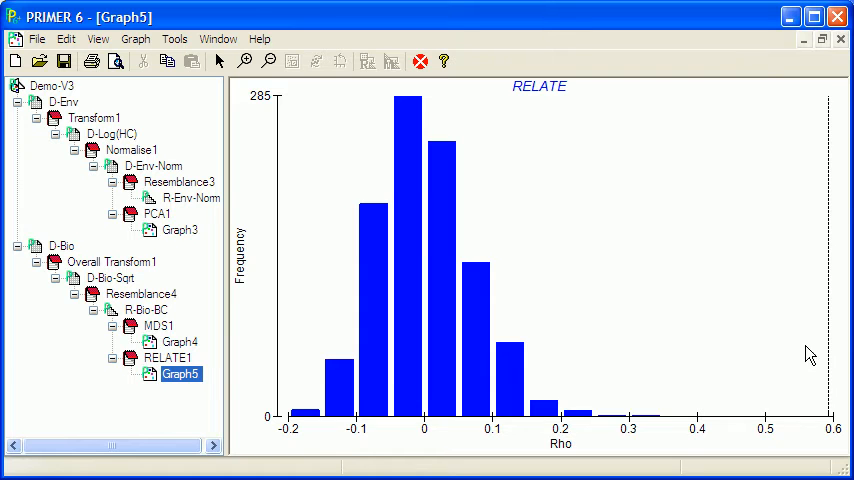
{"action": "mouse_move", "coordinate": [732, 344]}
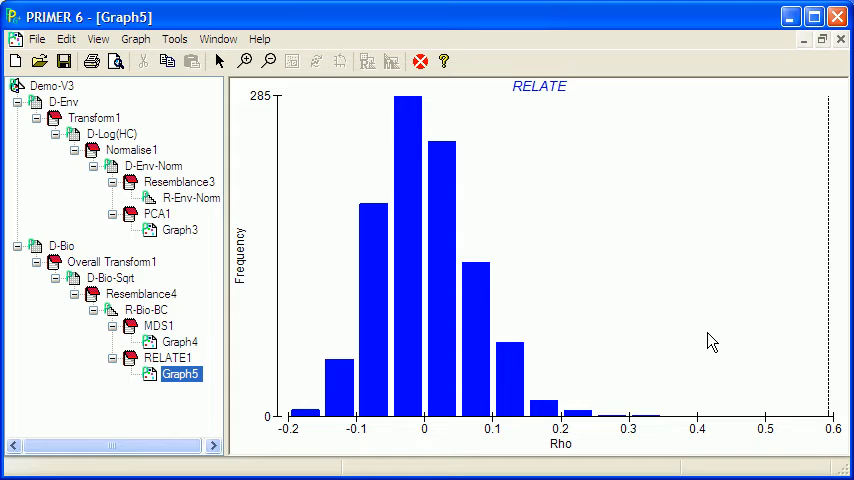
{"action": "mouse_move", "coordinate": [496, 222]}
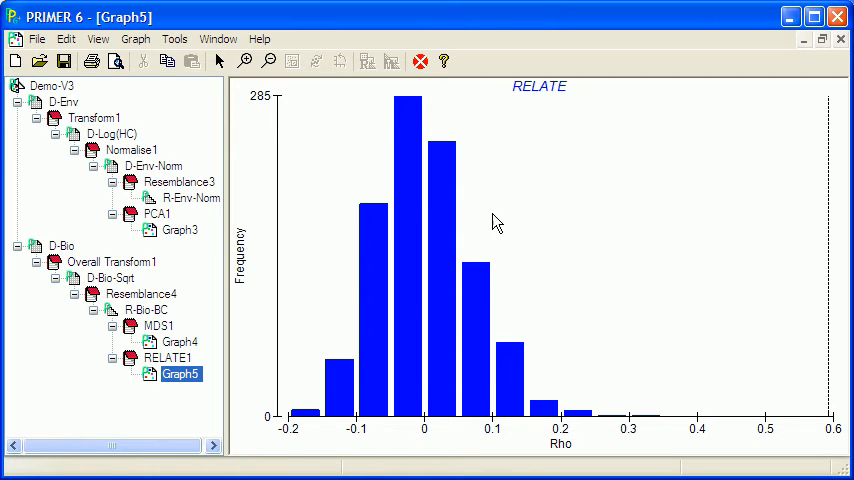
{"action": "mouse_move", "coordinate": [444, 218]}
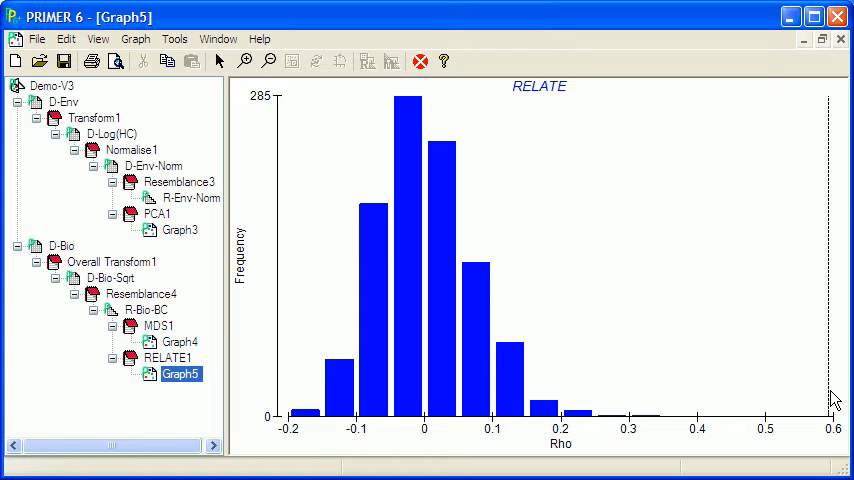
{"action": "mouse_move", "coordinate": [836, 284]}
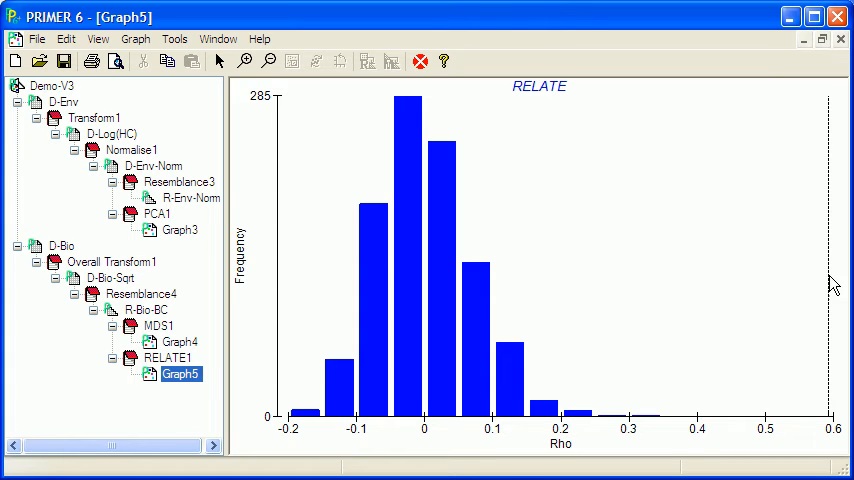
{"action": "mouse_move", "coordinate": [824, 324]}
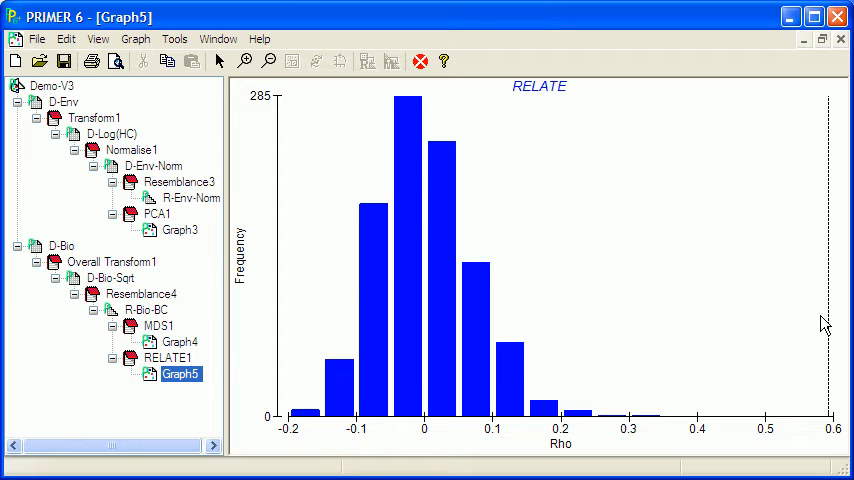
{"action": "mouse_move", "coordinate": [444, 240]}
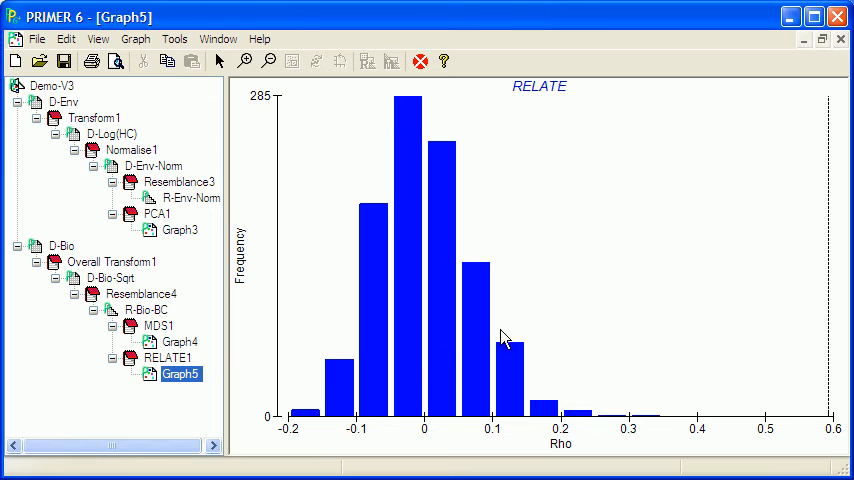
View the RELATE1 text results, then bring up the D-Env-Norm normalised worksheet
{"action": "left_click", "coordinate": [170, 356]}
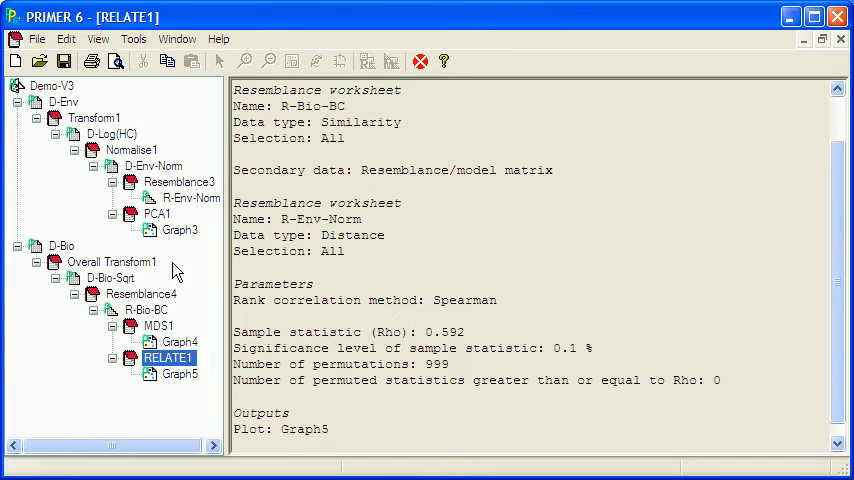
{"action": "mouse_move", "coordinate": [218, 250]}
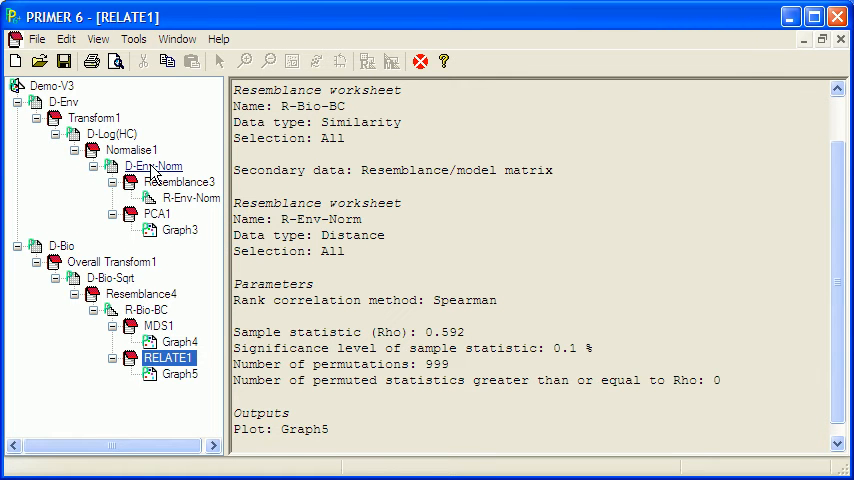
{"action": "double_click", "coordinate": [152, 164]}
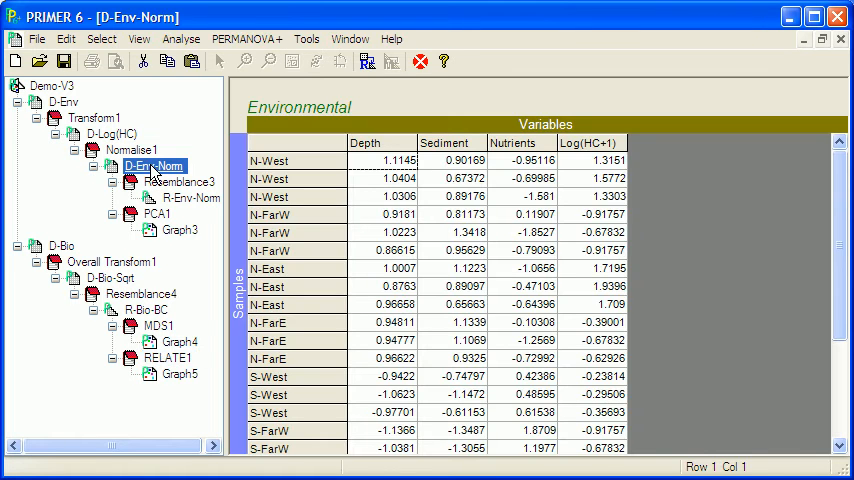
{"action": "mouse_move", "coordinate": [496, 218]}
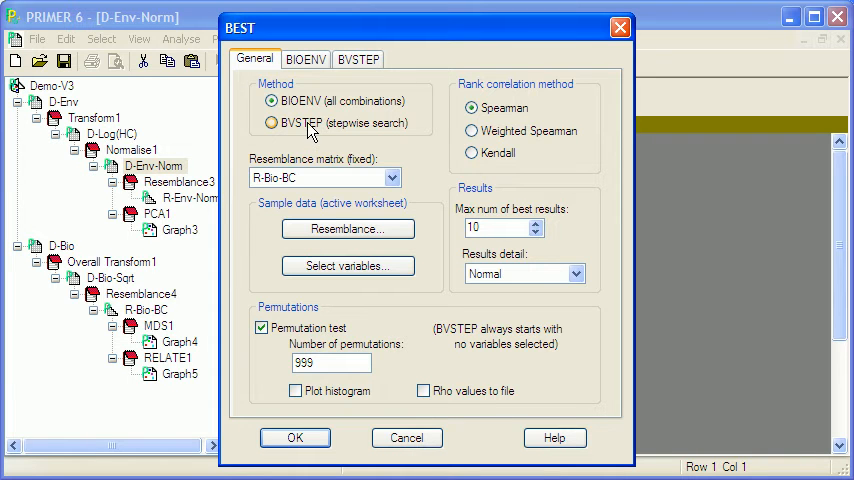
Run BEST as BIOENV with R-Bio-BC fixed resemblance, Spearman and 999 permutations
{"action": "left_click", "coordinate": [272, 100]}
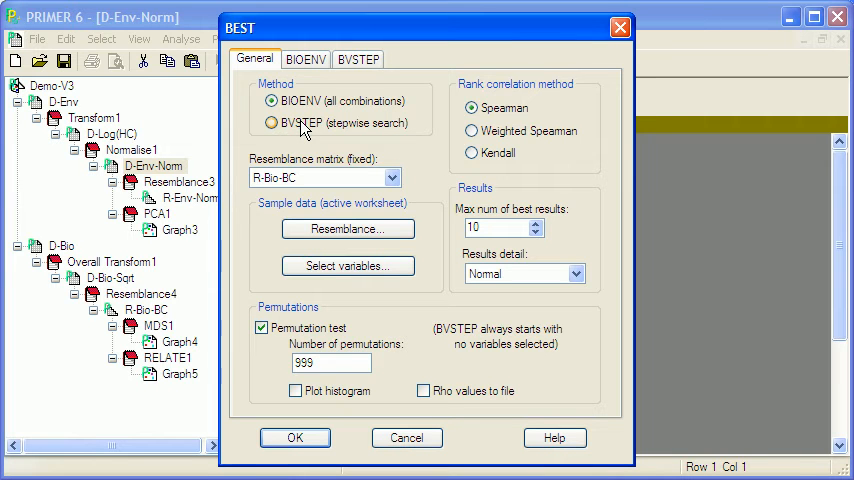
{"action": "mouse_move", "coordinate": [296, 124]}
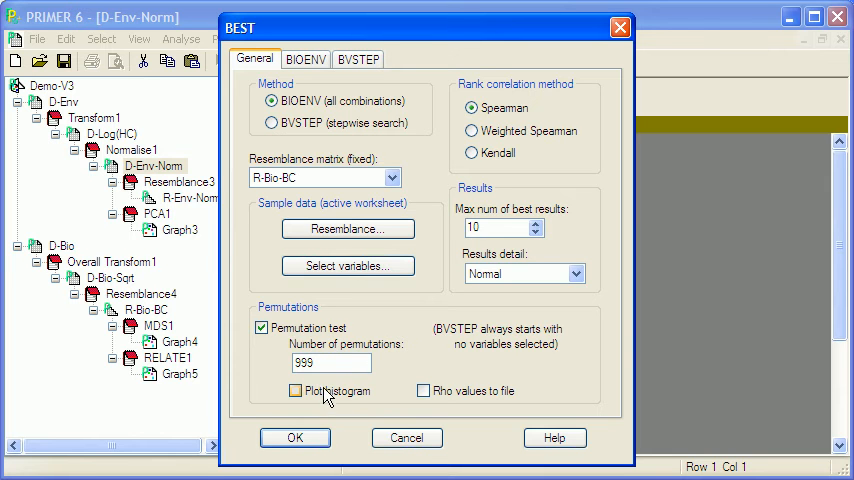
{"action": "left_click", "coordinate": [294, 436]}
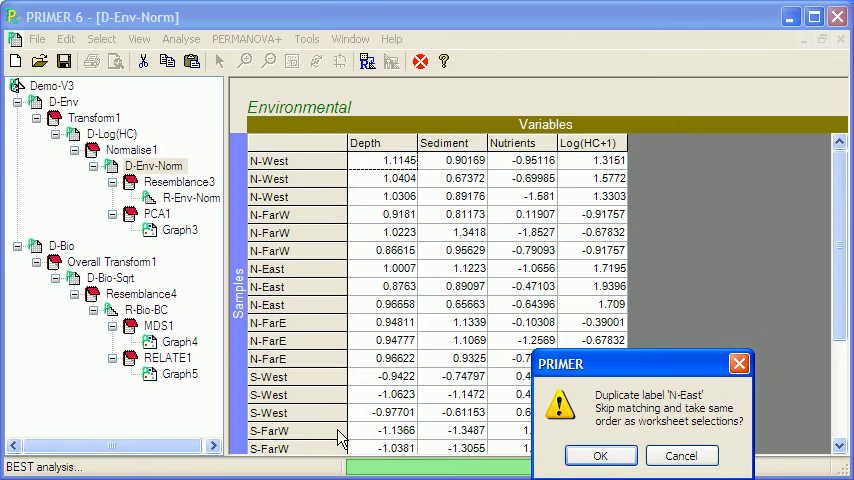
Accept the duplicate-label warning, read BEST1 (Rho 0.807, Depth and Log(HC+1)), then bring up R-Bio-BC
{"action": "left_click", "coordinate": [600, 456]}
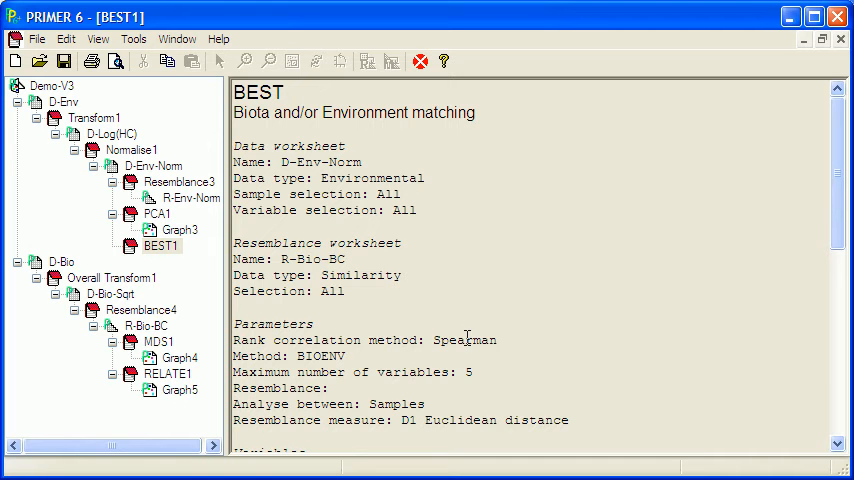
{"action": "scroll", "scroll_direction": "down", "scroll_amount": 3}
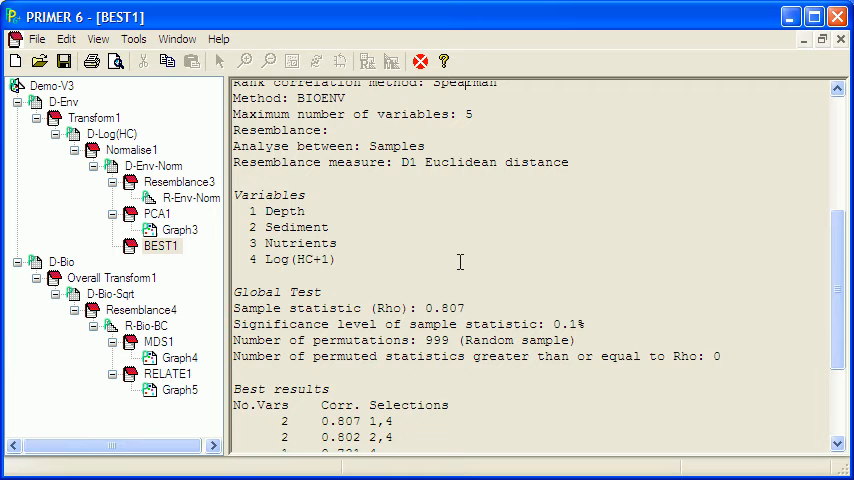
{"action": "scroll", "scroll_direction": "down", "scroll_amount": 3}
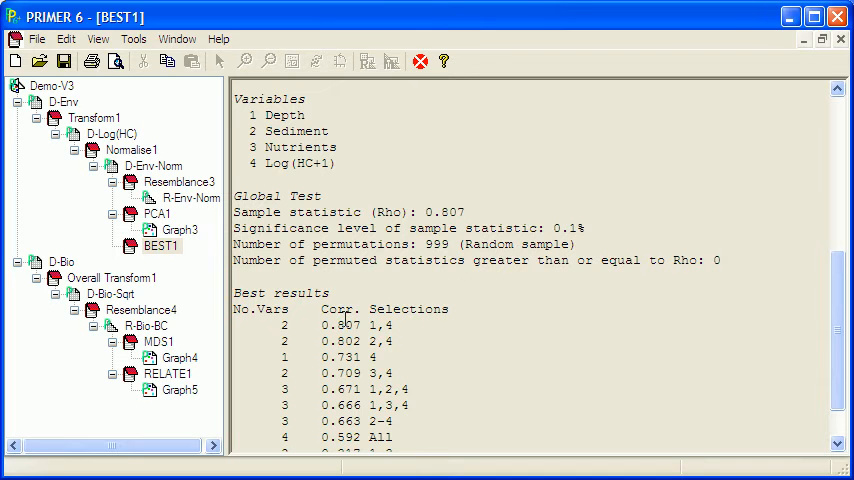
{"action": "mouse_move", "coordinate": [344, 318]}
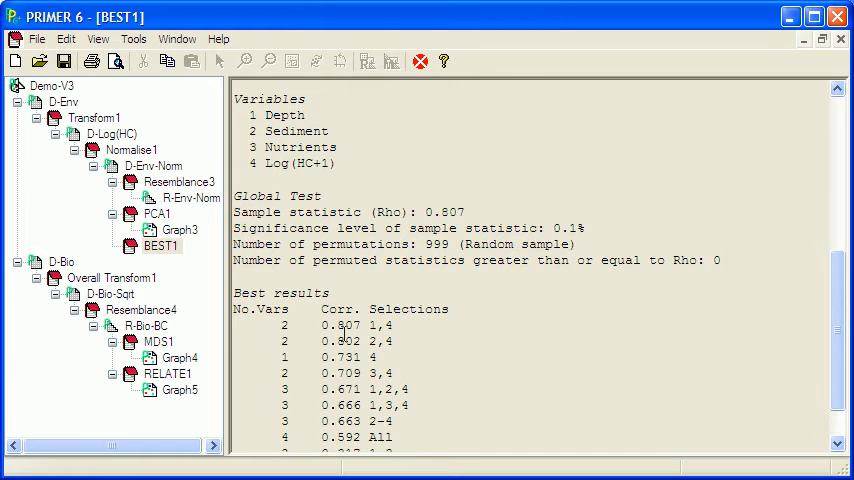
{"action": "mouse_move", "coordinate": [408, 322]}
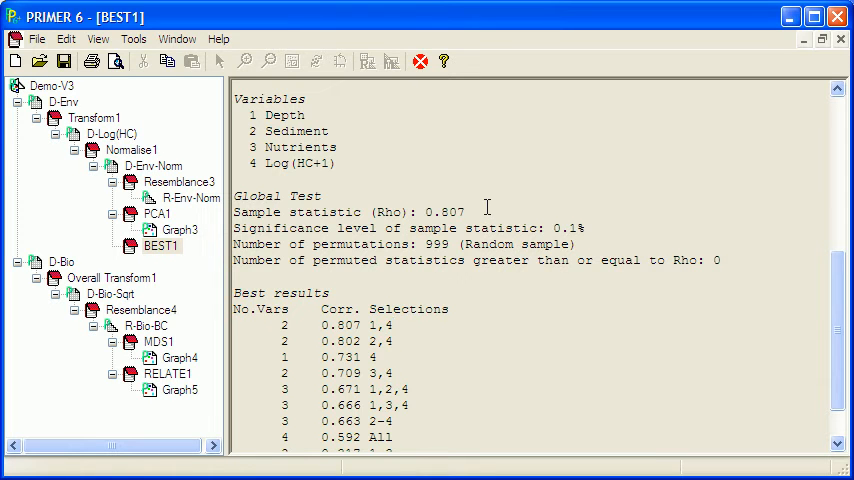
{"action": "mouse_move", "coordinate": [584, 236]}
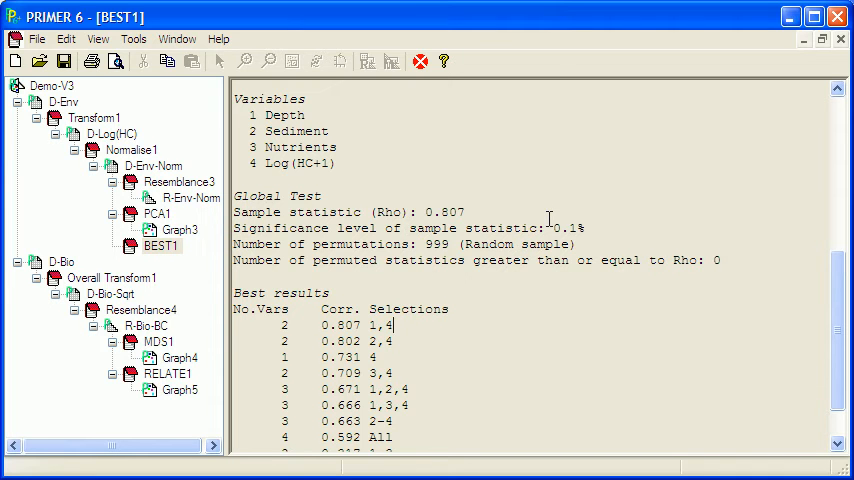
{"action": "mouse_move", "coordinate": [544, 220]}
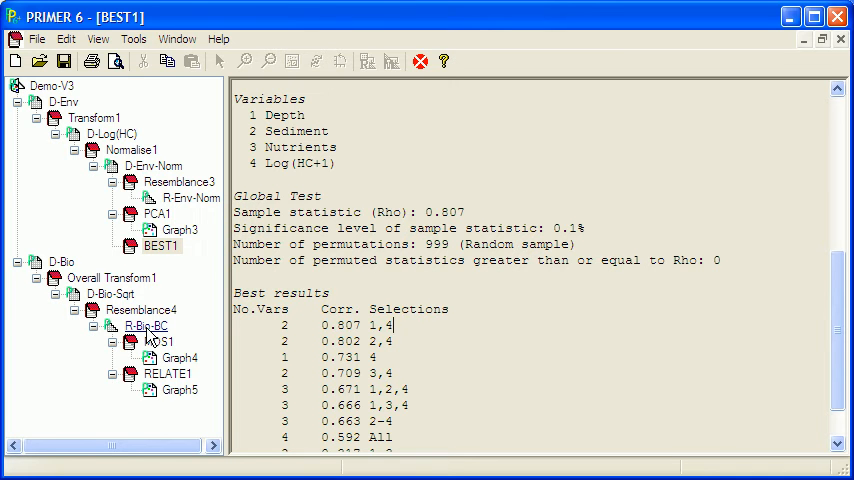
{"action": "double_click", "coordinate": [146, 326]}
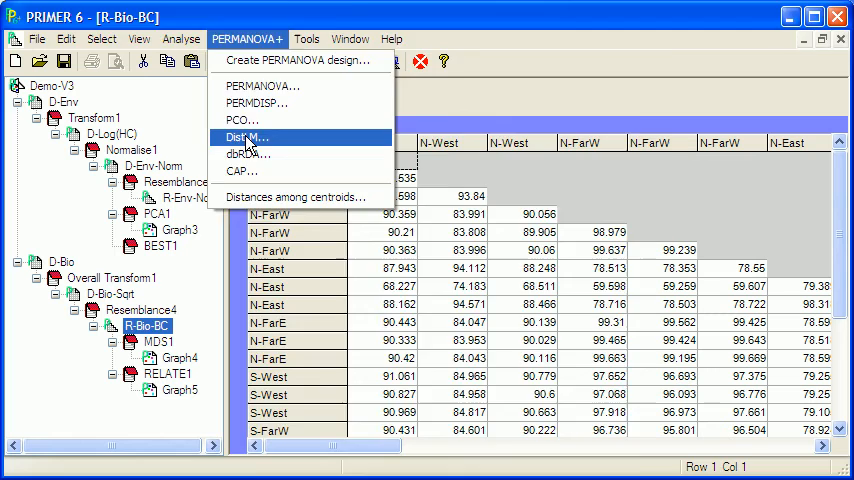
Run DistLM on R-Bio-BC with D-Env-Norm predictors, All specified and R² criterion
{"action": "left_click", "coordinate": [244, 136]}
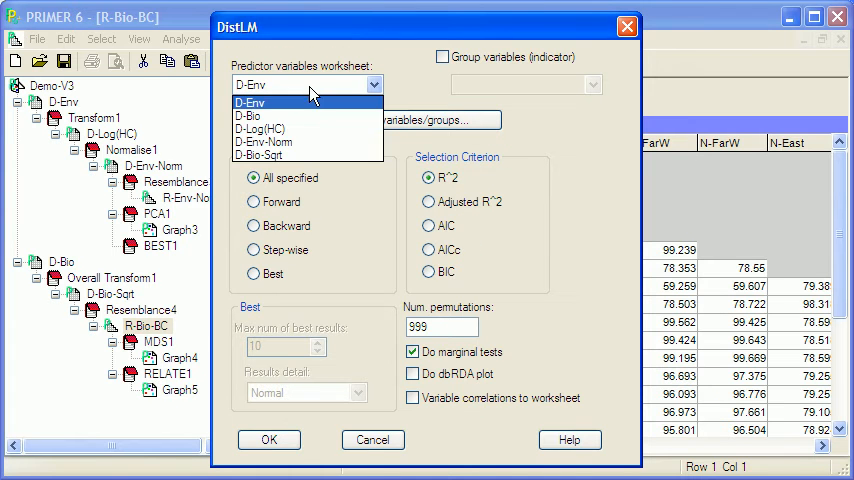
{"action": "left_click", "coordinate": [264, 140]}
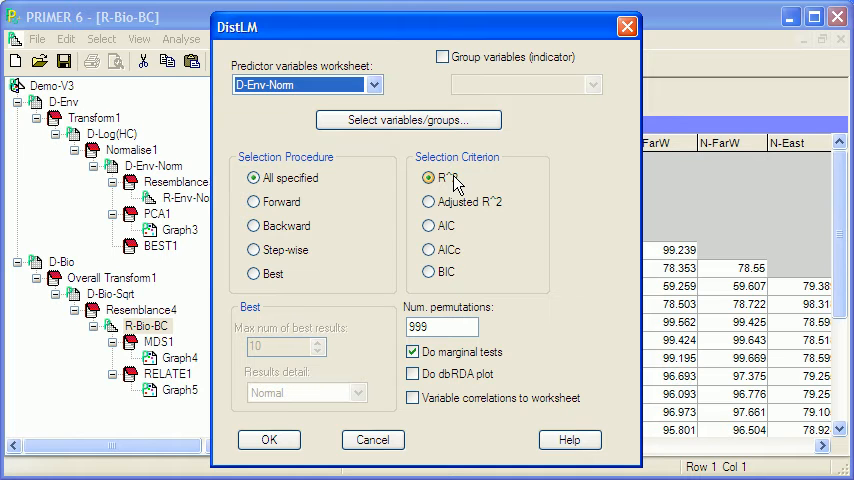
{"action": "left_click", "coordinate": [426, 178]}
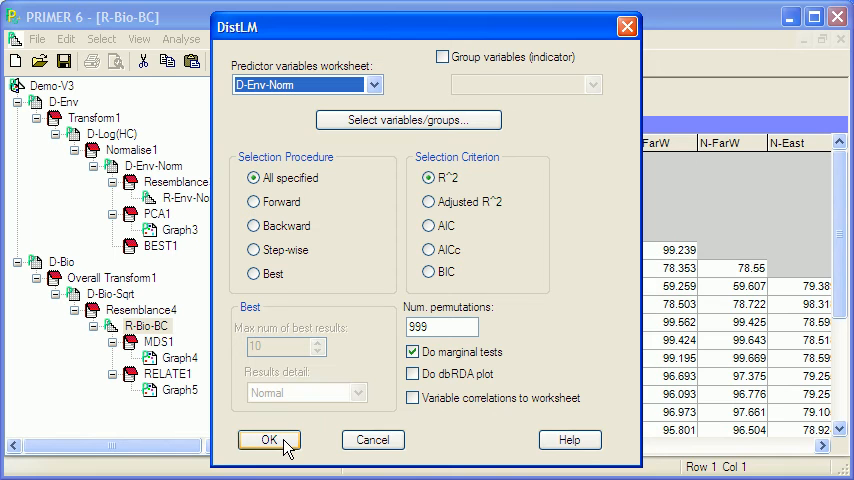
{"action": "left_click", "coordinate": [268, 440]}
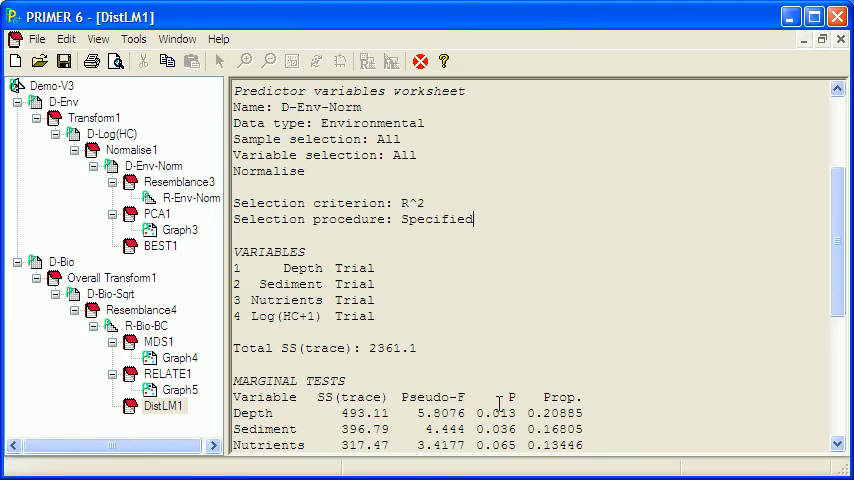
Scroll the DistLM1 output to the marginal and sequential tests for the four variables
{"action": "scroll", "scroll_direction": "down", "scroll_amount": 3}
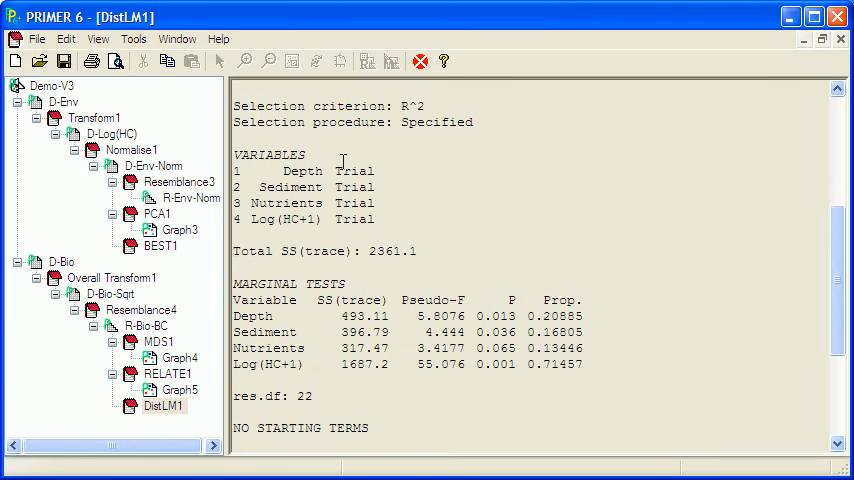
{"action": "scroll", "scroll_direction": "down", "scroll_amount": 3}
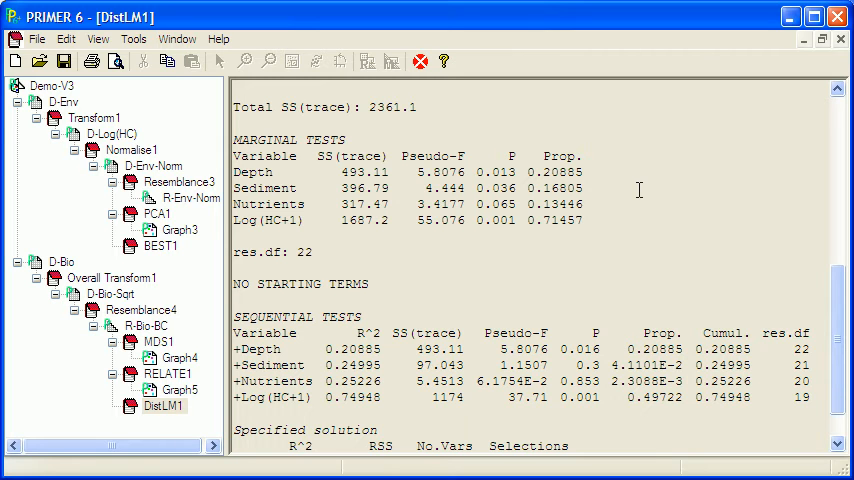
{"action": "mouse_move", "coordinate": [532, 172]}
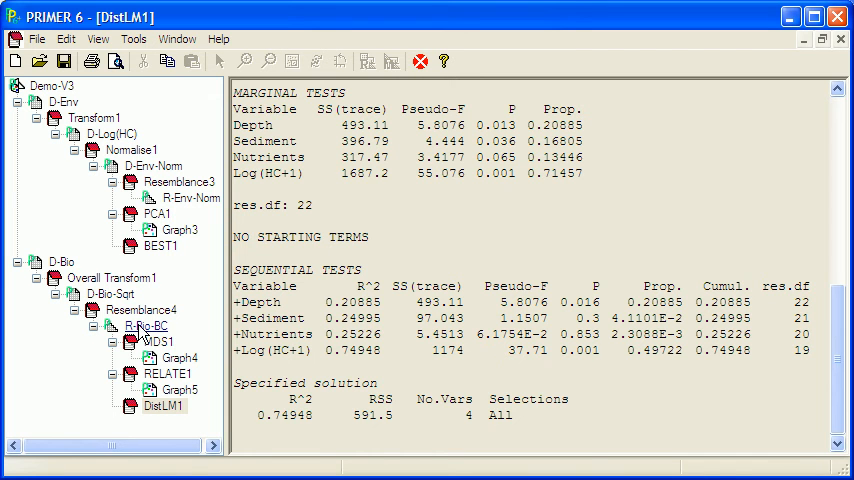
Run a step-wise DistLM of R-Bio-BC on D-Env-Norm with AICc criterion and a dbRDA plot
{"action": "double_click", "coordinate": [148, 326]}
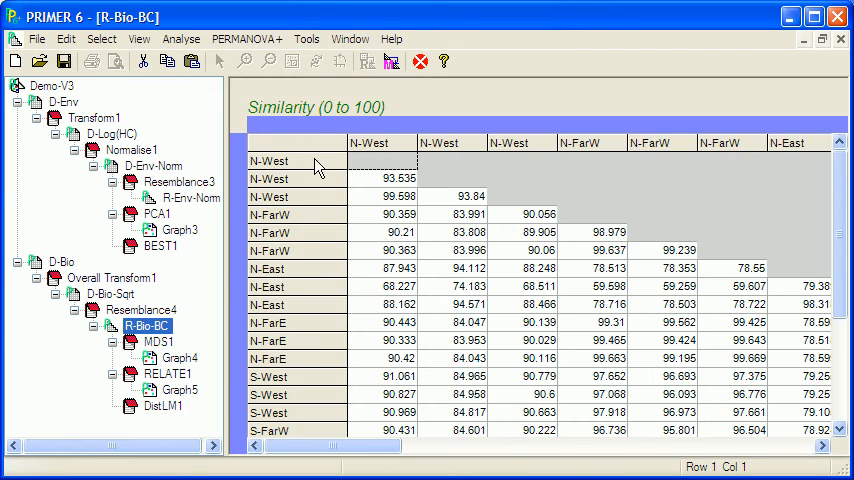
{"action": "left_click", "coordinate": [246, 38]}
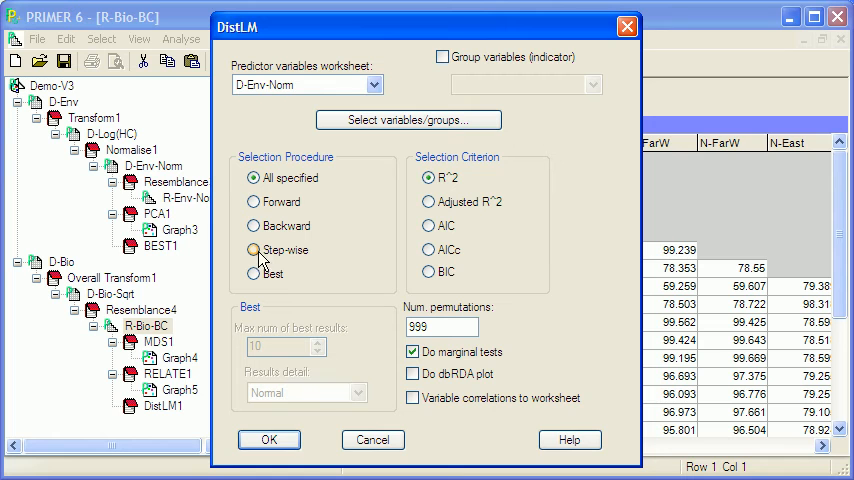
{"action": "left_click", "coordinate": [256, 250]}
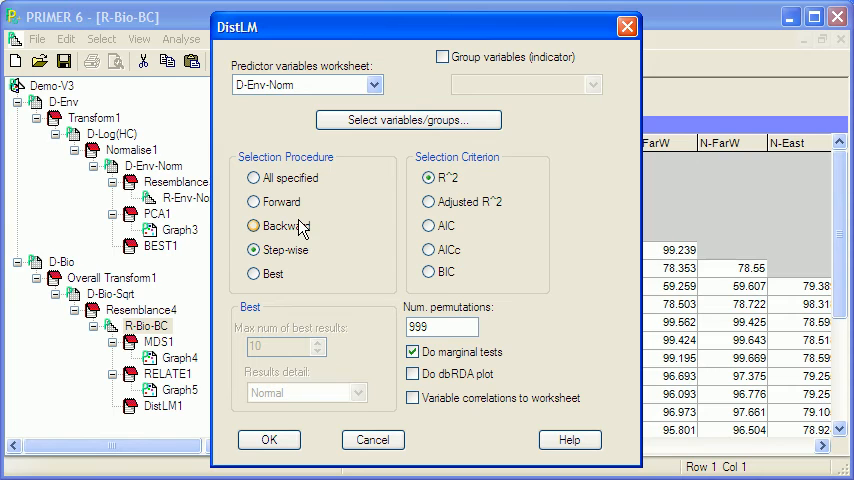
{"action": "mouse_move", "coordinate": [324, 234]}
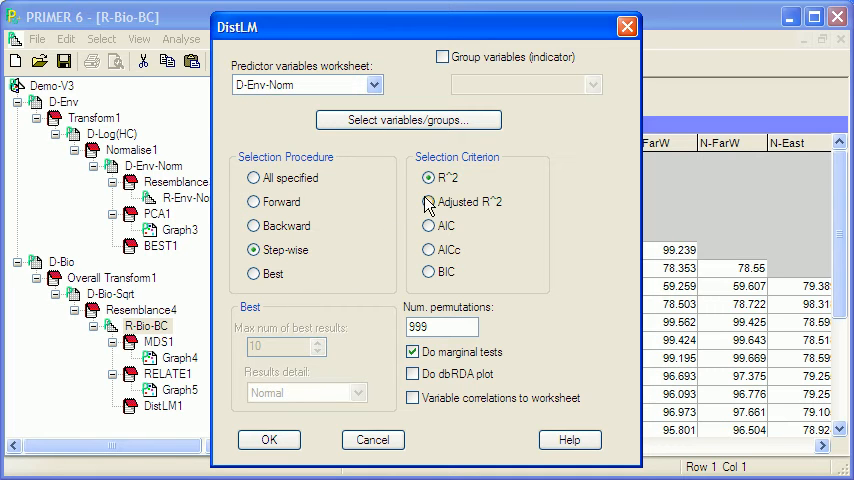
{"action": "left_click", "coordinate": [430, 176]}
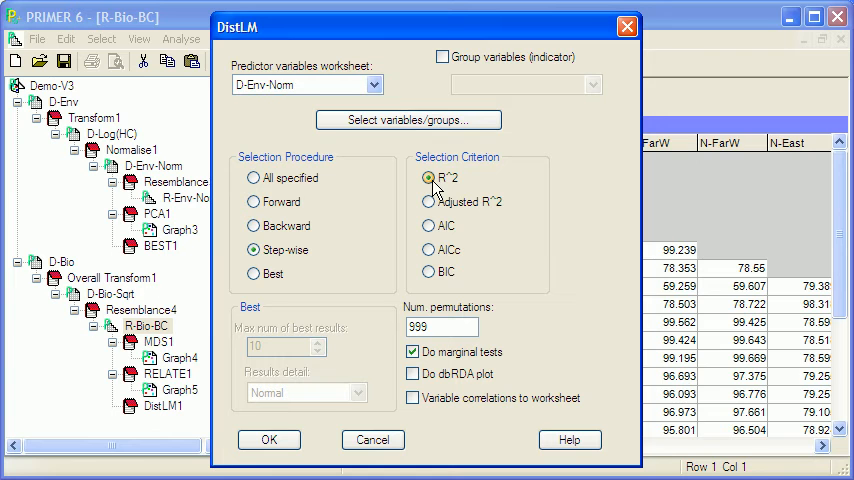
{"action": "mouse_move", "coordinate": [464, 248]}
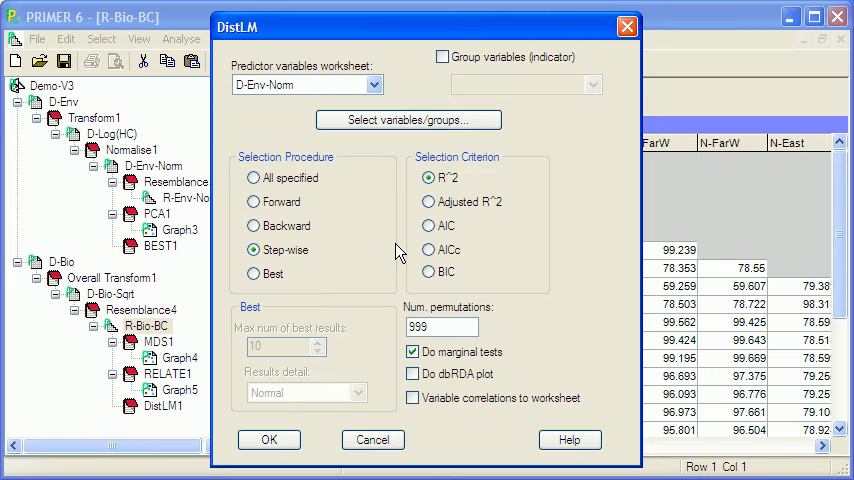
{"action": "left_click", "coordinate": [424, 250]}
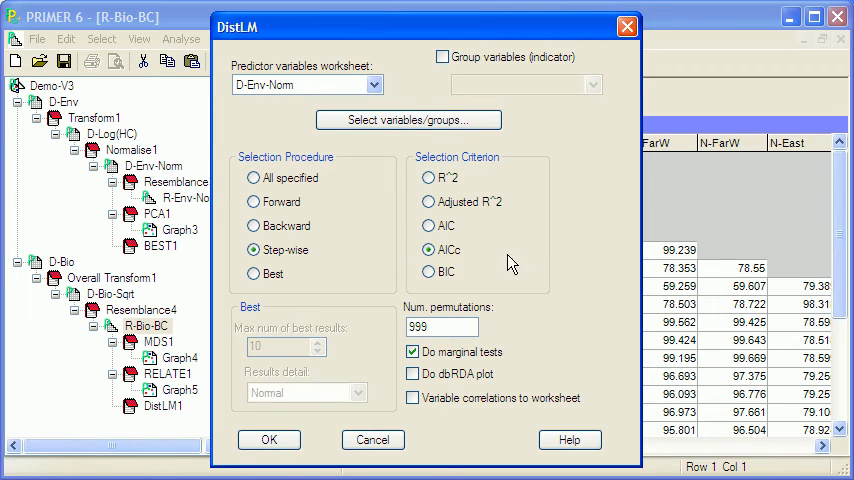
{"action": "mouse_move", "coordinate": [474, 272]}
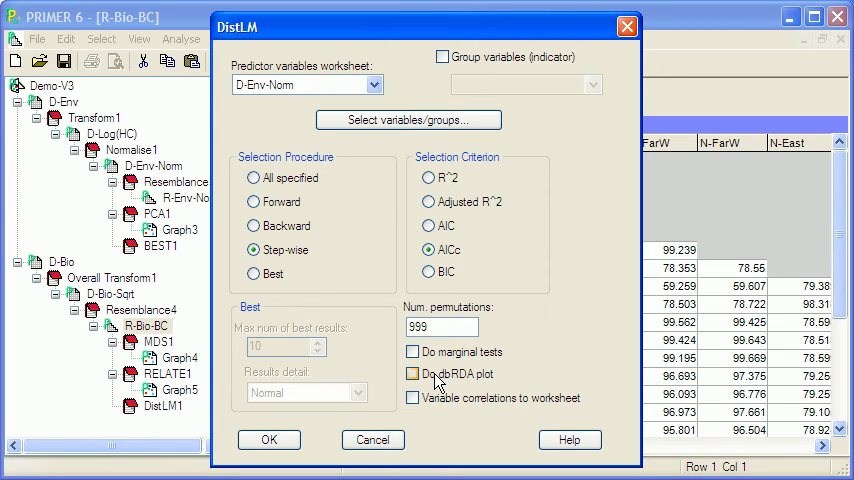
{"action": "left_click", "coordinate": [412, 372]}
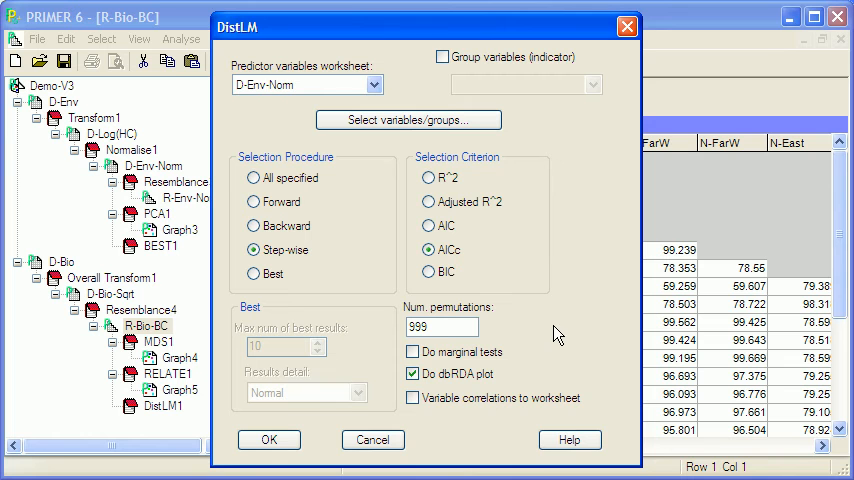
{"action": "left_click", "coordinate": [268, 440]}
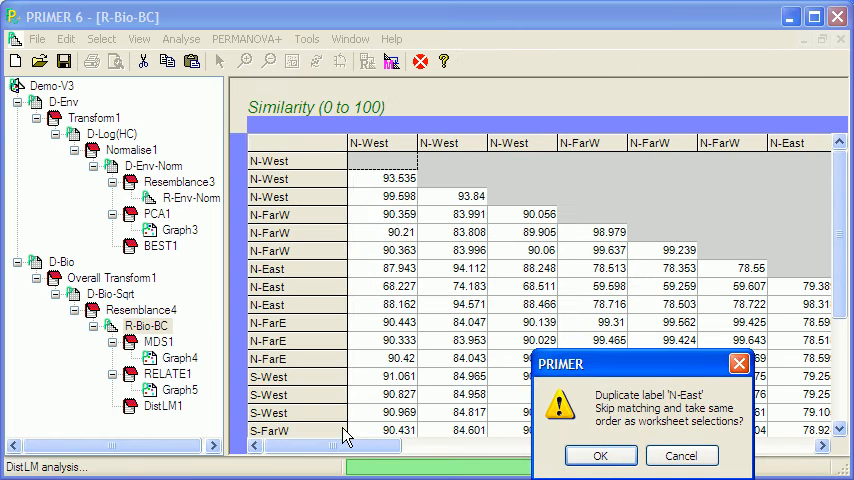
{"action": "left_click", "coordinate": [600, 456]}
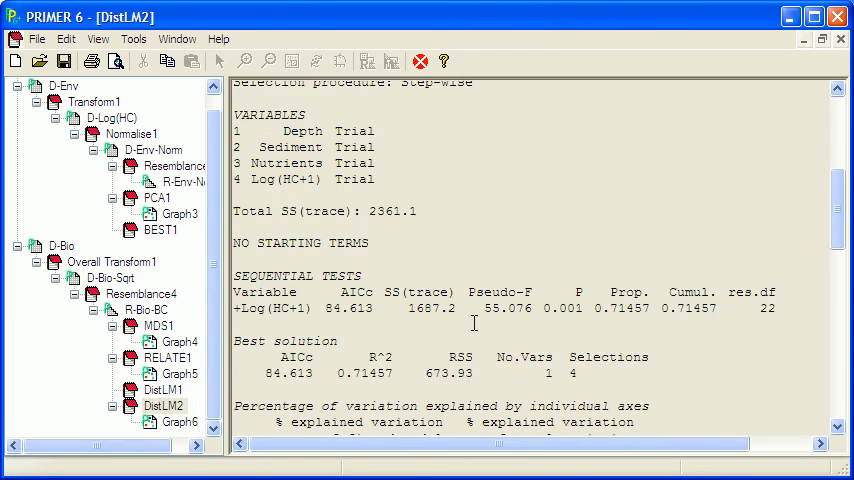
Scroll DistLM2 to the best solution, Log(HC+1) alone with R² 0.71457, and dbRDA scores
{"action": "scroll", "scroll_direction": "down", "scroll_amount": 3}
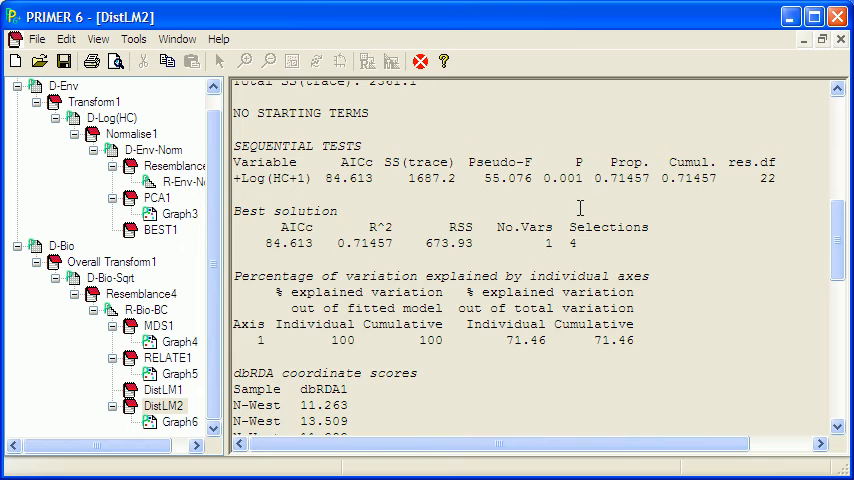
{"action": "mouse_move", "coordinate": [556, 240]}
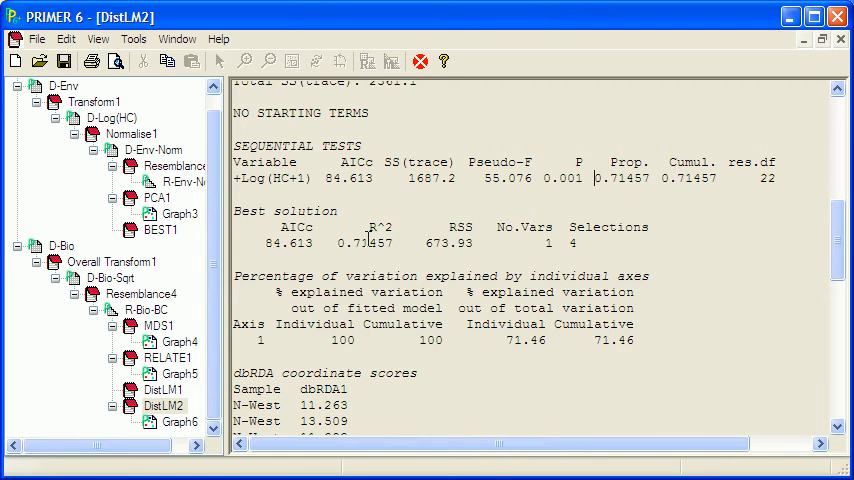
{"action": "mouse_move", "coordinate": [264, 332]}
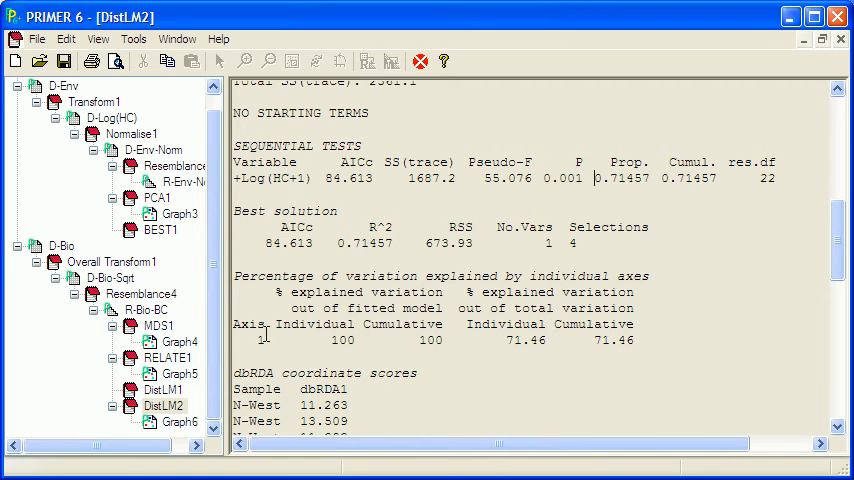
Colour-code the Graph6 dbRDA sample symbols by the ZoneLoc factor with a legend
{"action": "double_click", "coordinate": [164, 420]}
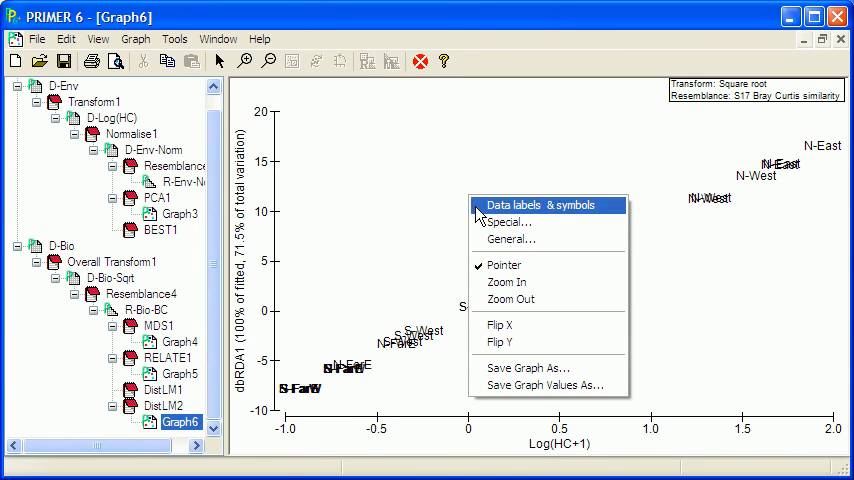
{"action": "left_click", "coordinate": [540, 204]}
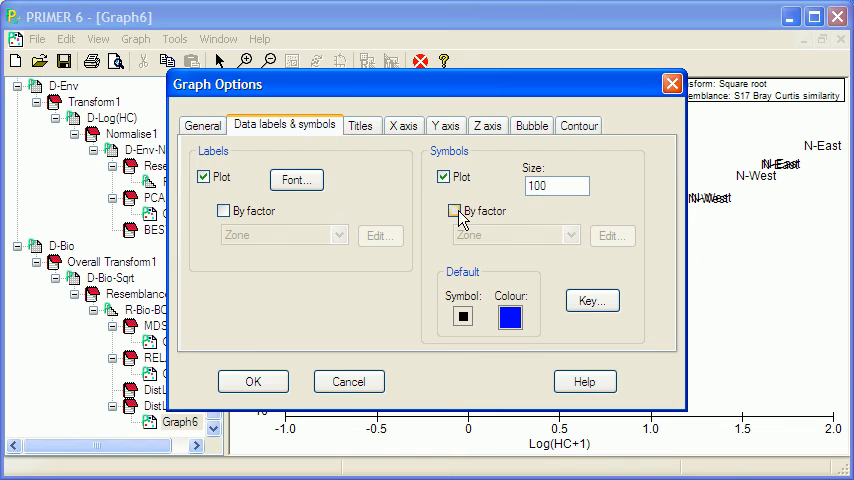
{"action": "left_click", "coordinate": [456, 210]}
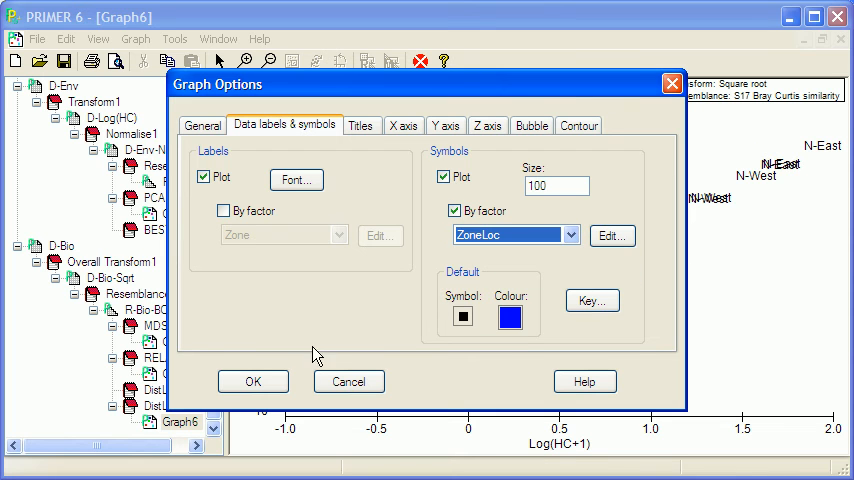
{"action": "left_click", "coordinate": [252, 380]}
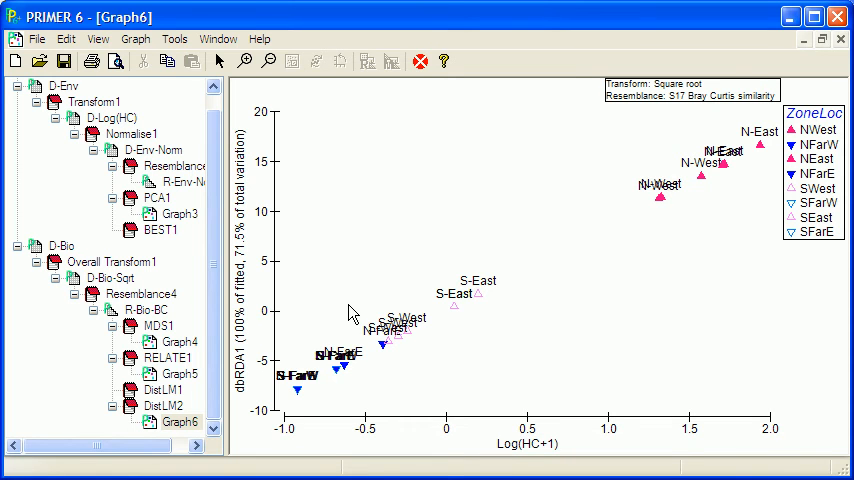
{"action": "mouse_move", "coordinate": [700, 184]}
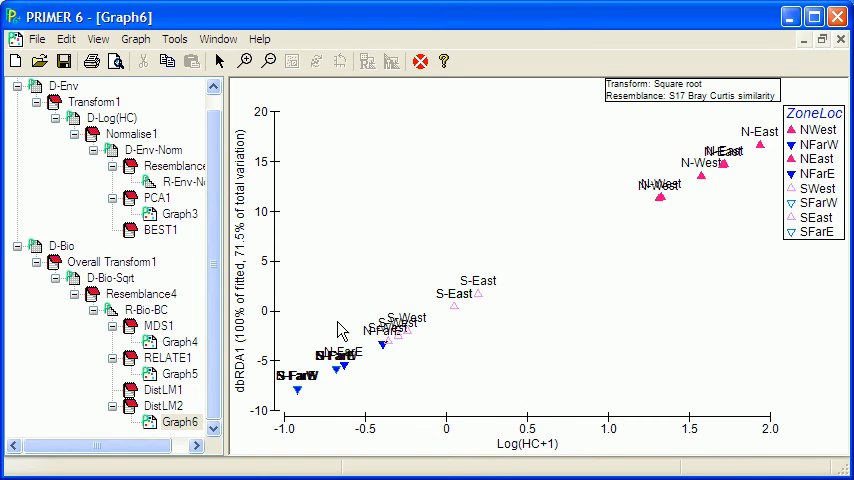
{"action": "mouse_move", "coordinate": [320, 308]}
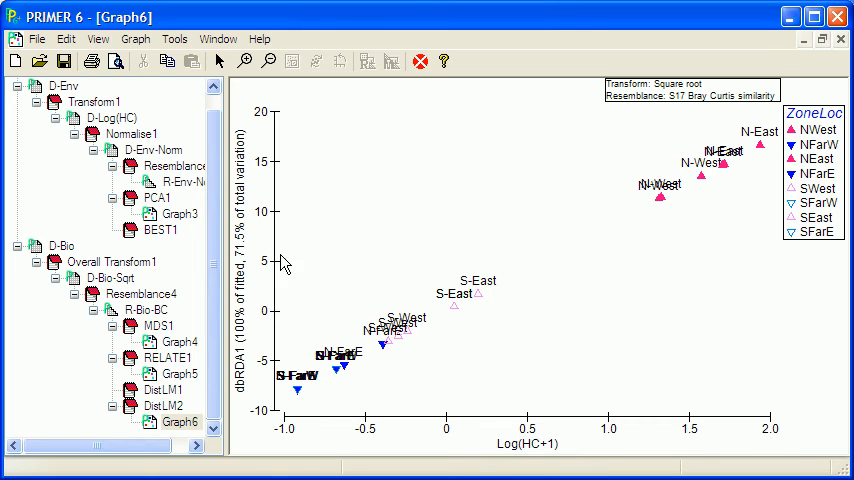
{"action": "mouse_move", "coordinate": [602, 396]}
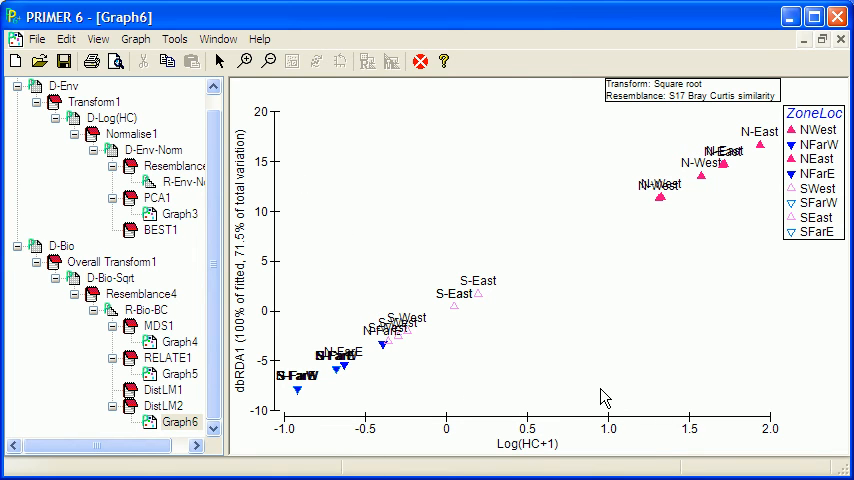
{"action": "mouse_move", "coordinate": [540, 456]}
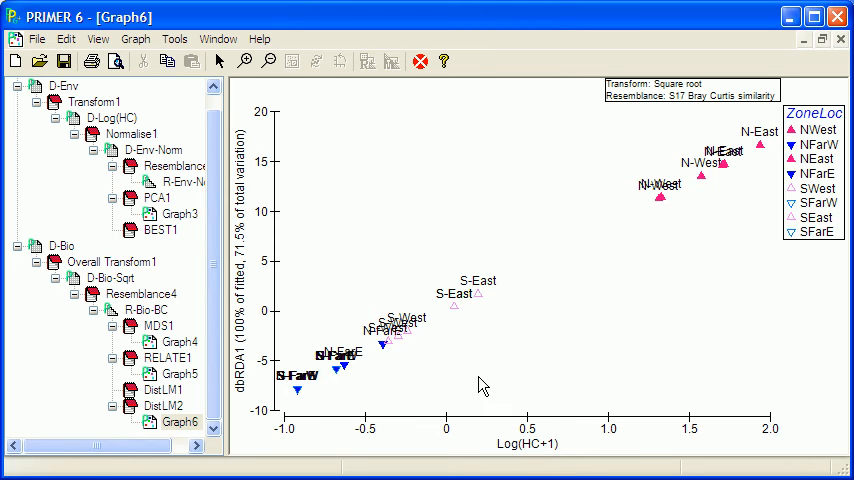
{"action": "mouse_move", "coordinate": [712, 210]}
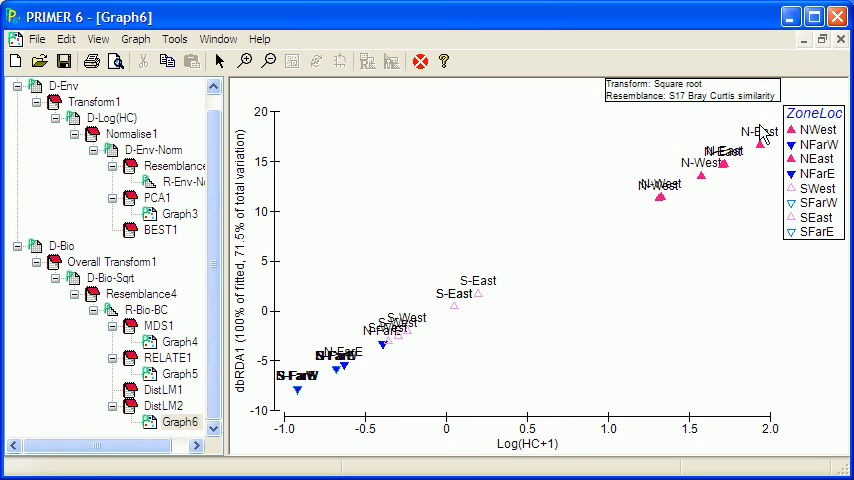
{"action": "mouse_move", "coordinate": [744, 150]}
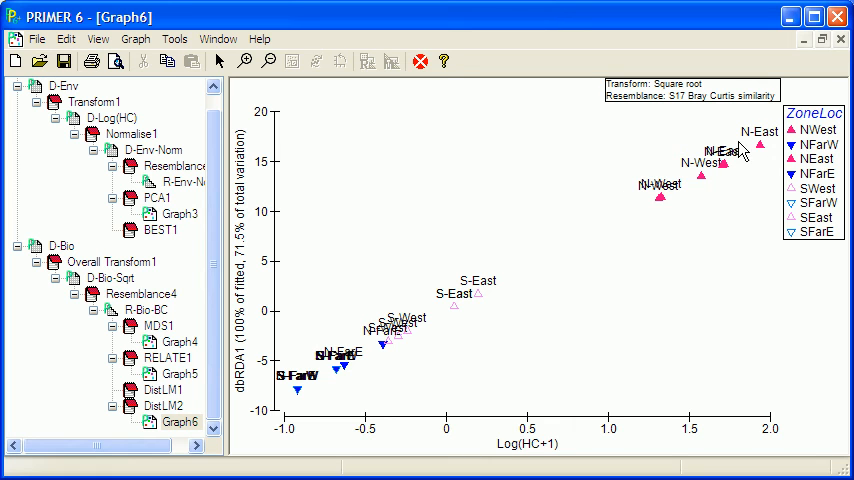
{"action": "mouse_move", "coordinate": [656, 178]}
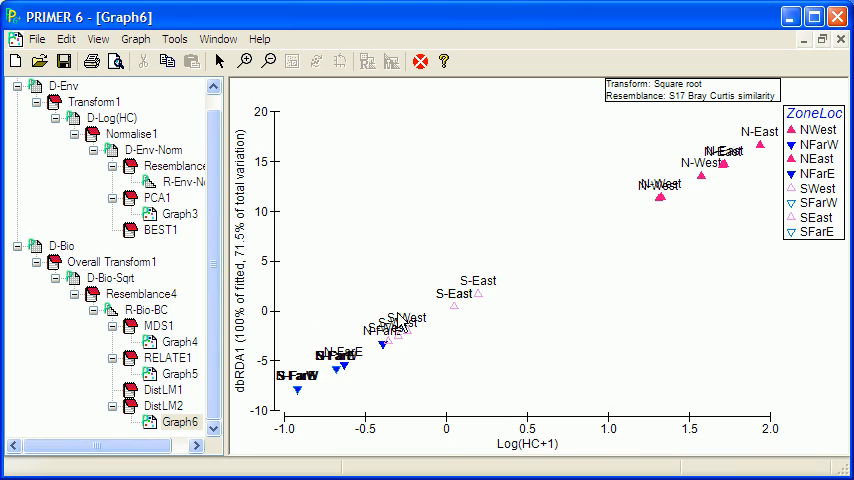
{"action": "mouse_move", "coordinate": [658, 220]}
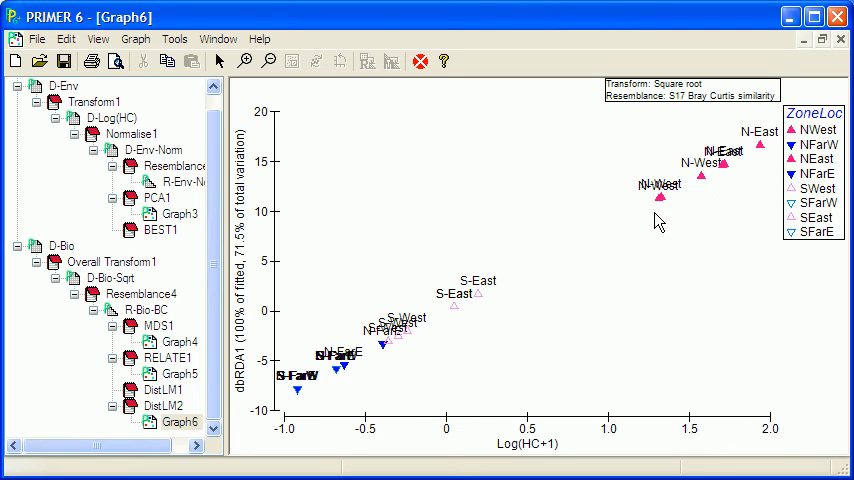
{"action": "mouse_move", "coordinate": [724, 150]}
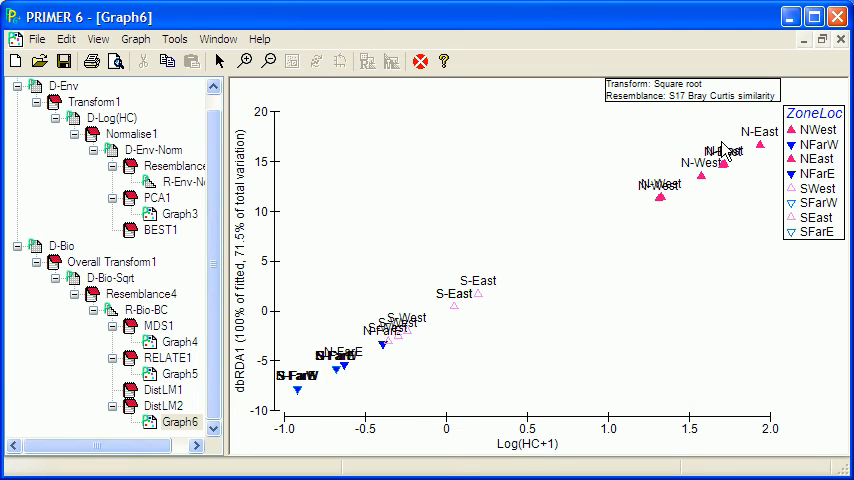
{"action": "mouse_move", "coordinate": [304, 368]}
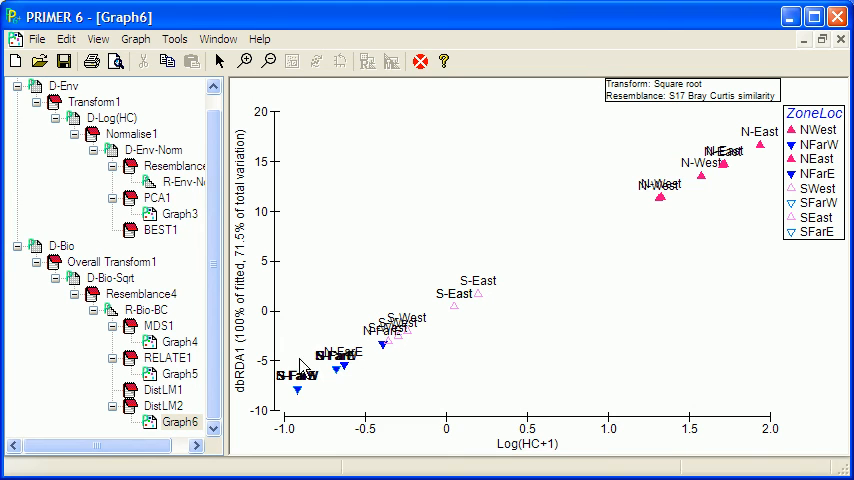
{"action": "mouse_move", "coordinate": [398, 344]}
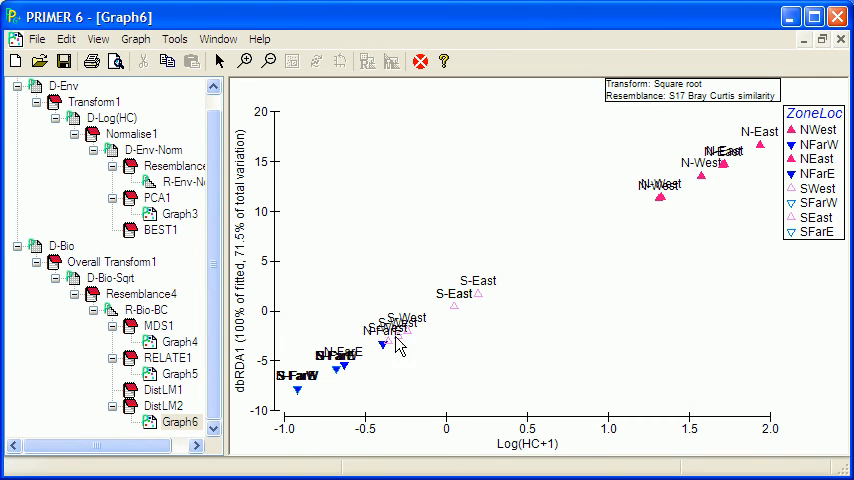
{"action": "mouse_move", "coordinate": [462, 300]}
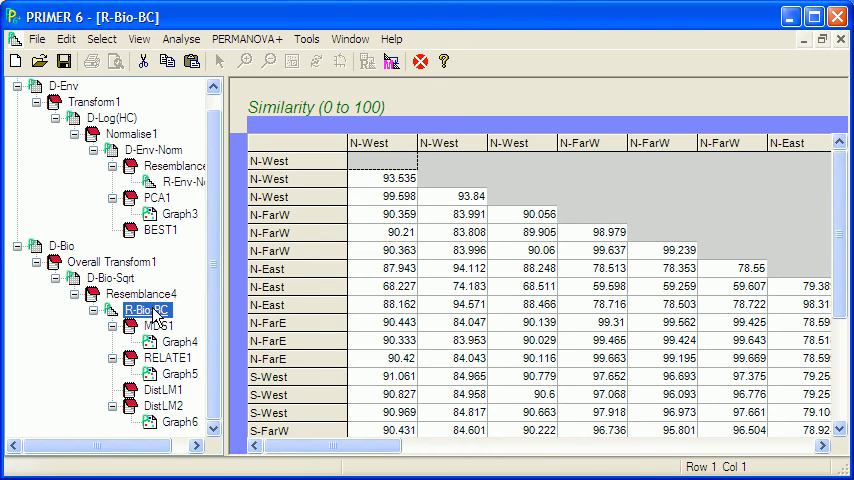
Start a DistLM on R-Bio-BC with D-Env-Norm predictors via PERMANOVA+ > DistLM
{"action": "left_click", "coordinate": [246, 38]}
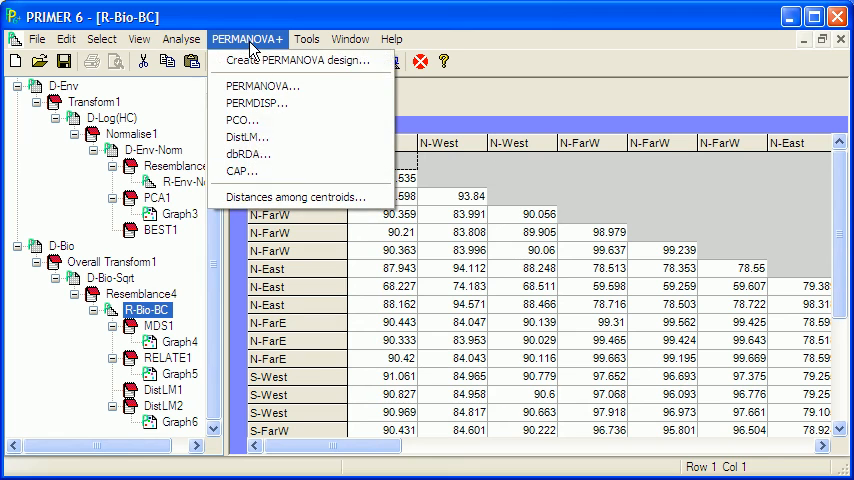
{"action": "left_click", "coordinate": [244, 136]}
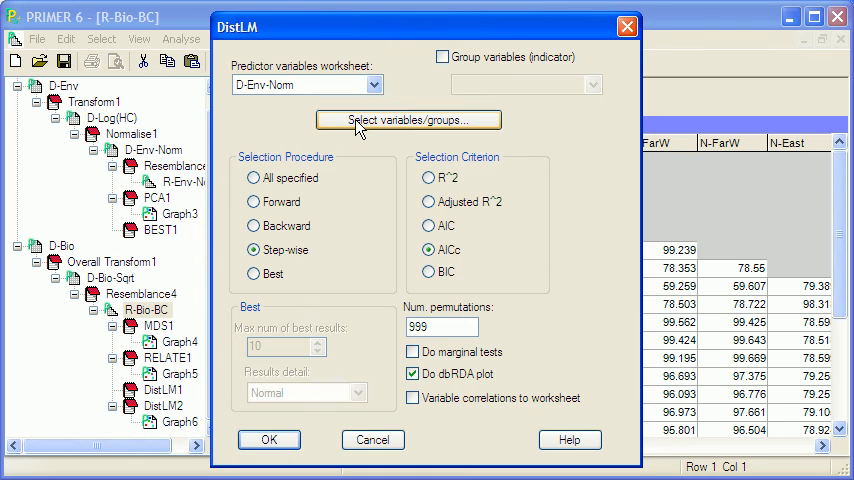
{"action": "mouse_move", "coordinate": [360, 126]}
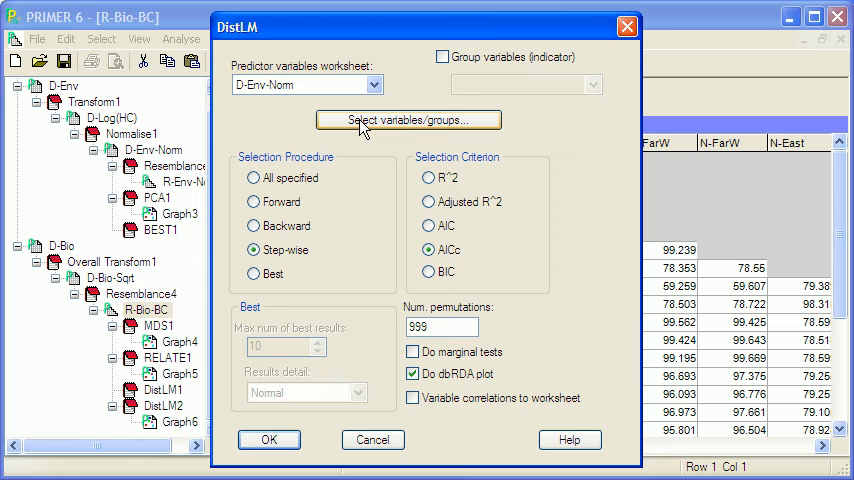
Force Log(HC+1) and Depth into the model and Sediment and Nutrients out of it
{"action": "left_click", "coordinate": [408, 120]}
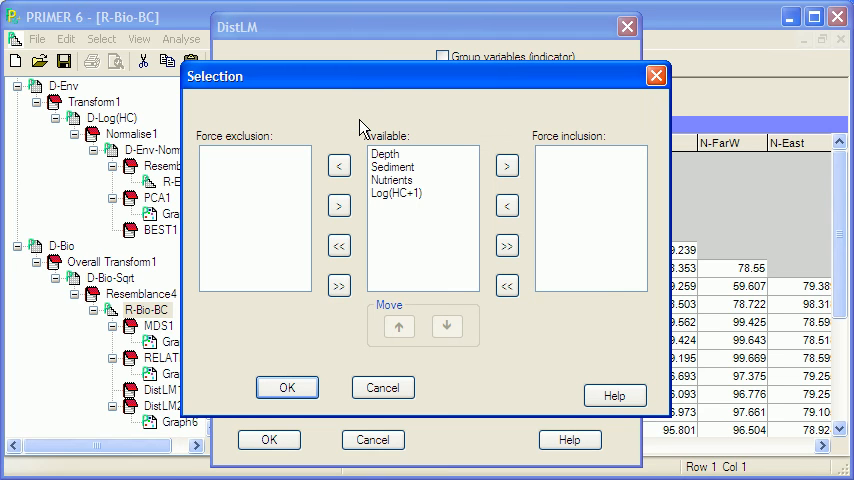
{"action": "mouse_move", "coordinate": [404, 218]}
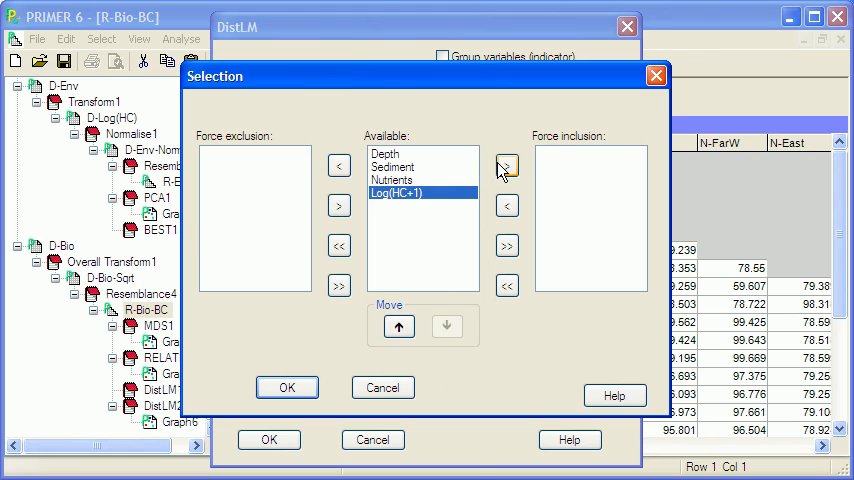
{"action": "left_click", "coordinate": [508, 164]}
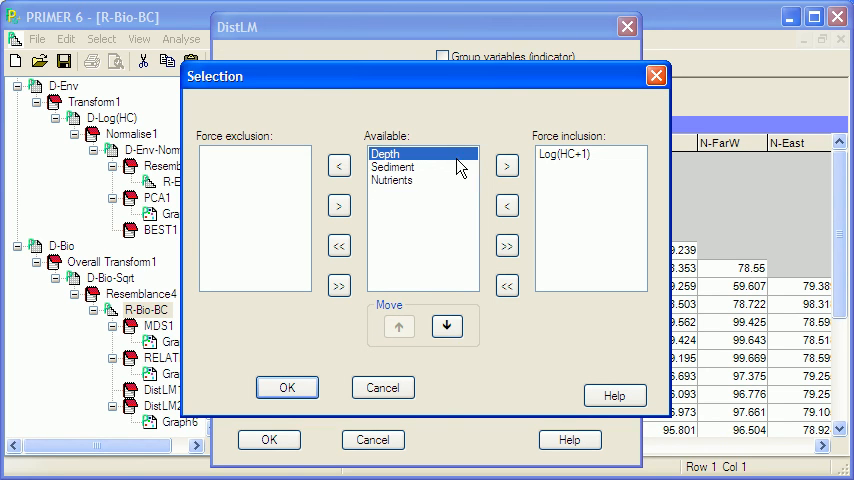
{"action": "left_click", "coordinate": [508, 164]}
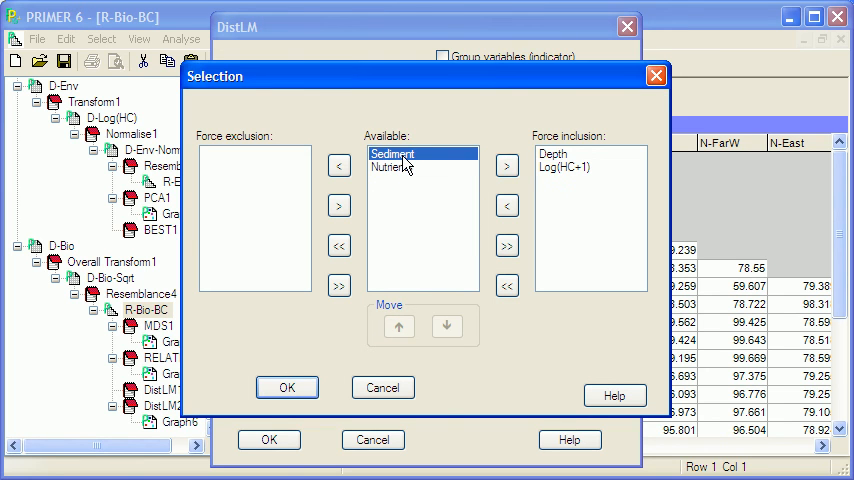
{"action": "left_click", "coordinate": [338, 164]}
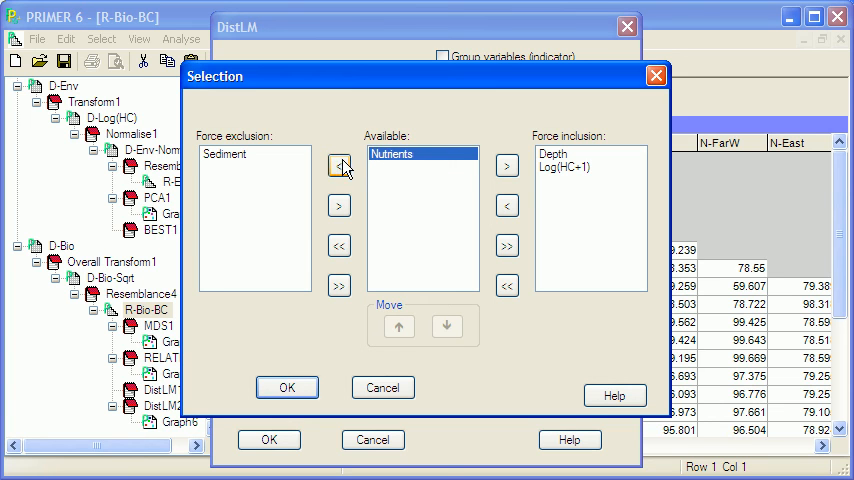
{"action": "left_click", "coordinate": [338, 164]}
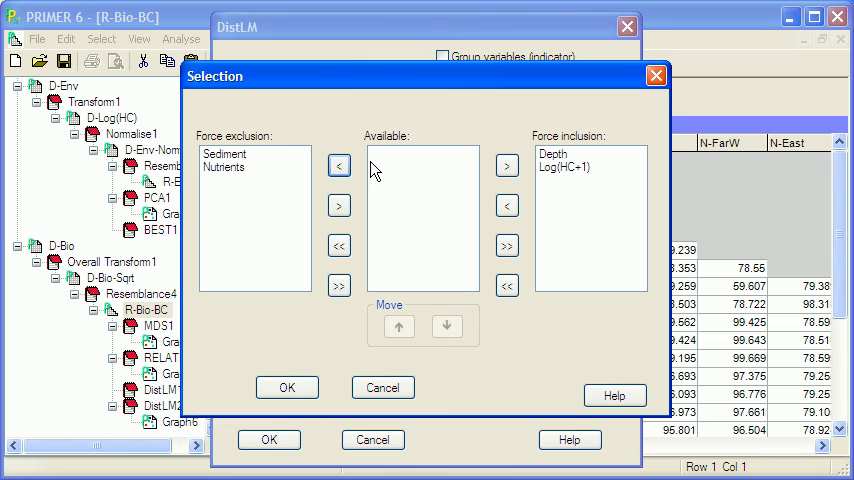
Return Sediment and Nutrients to available, re-exclude them, and confirm the variable choices
{"action": "left_click", "coordinate": [224, 152]}
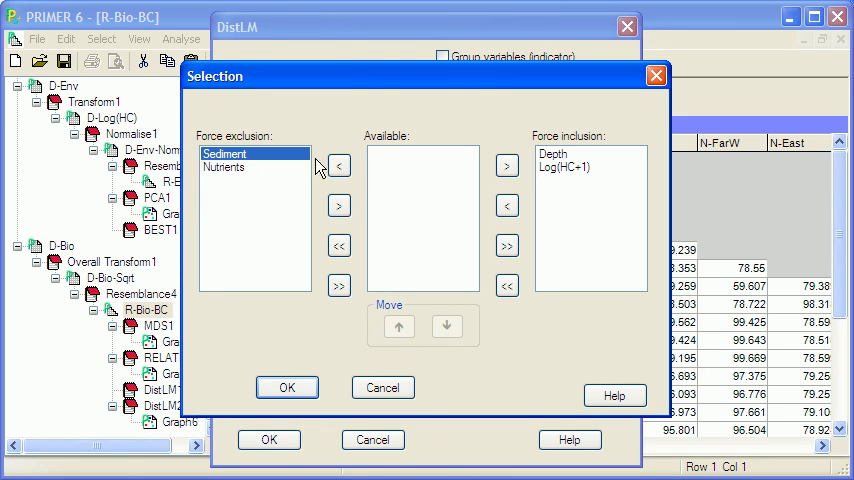
{"action": "left_click", "coordinate": [340, 204]}
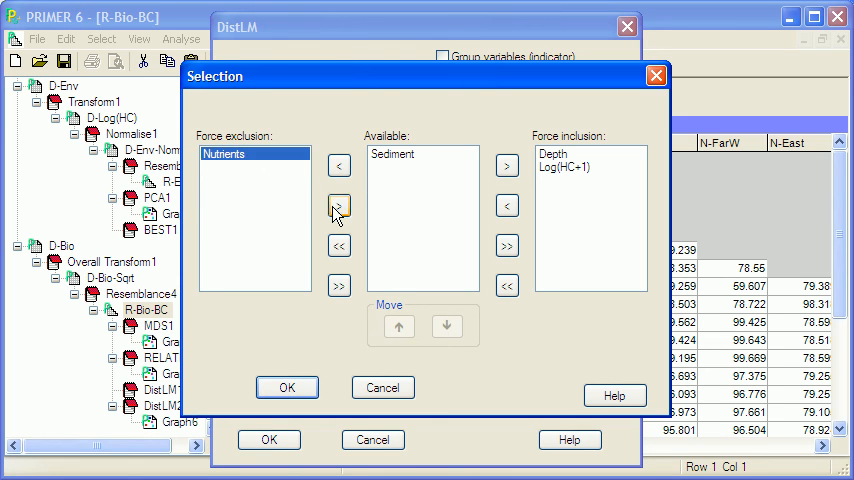
{"action": "left_click", "coordinate": [338, 204]}
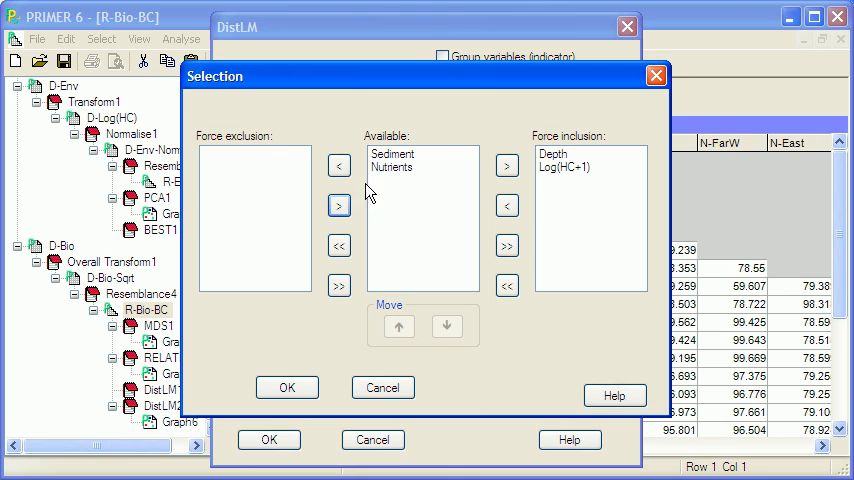
{"action": "left_click", "coordinate": [338, 164]}
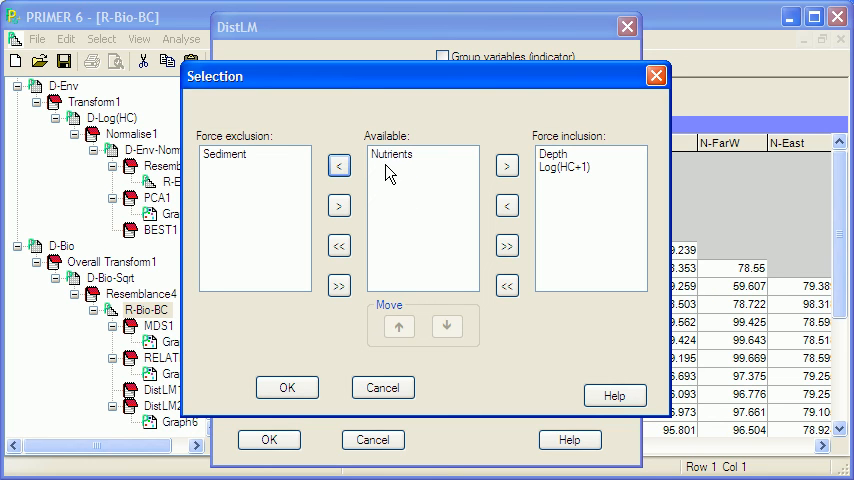
{"action": "left_click", "coordinate": [338, 164]}
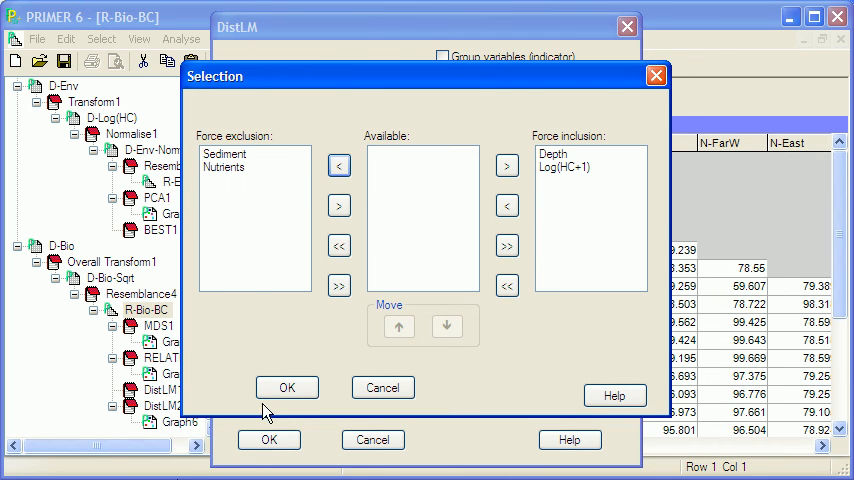
{"action": "left_click", "coordinate": [288, 388]}
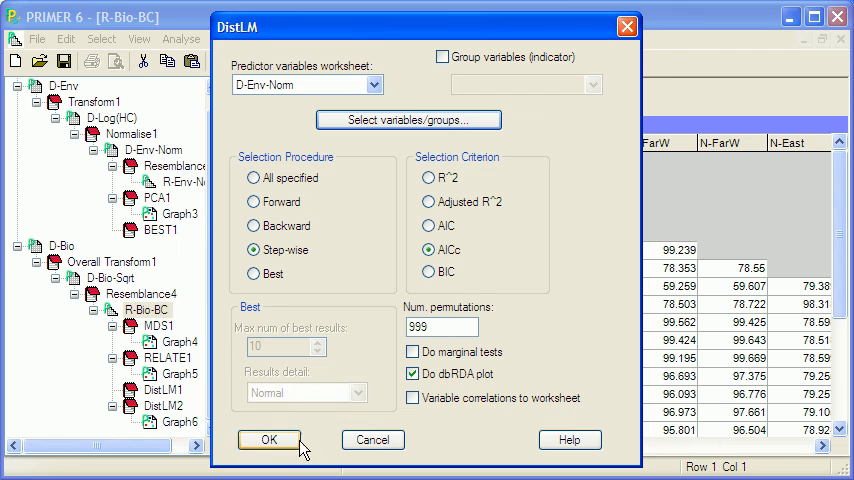
Run the forced-variable DistLM and code the resulting Graph7 dbRDA symbols by ZoneLoc
{"action": "left_click", "coordinate": [268, 440]}
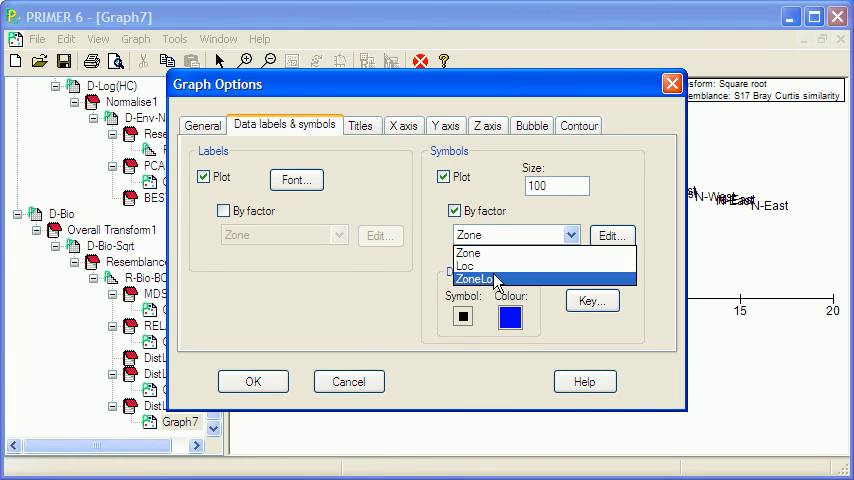
{"action": "left_click", "coordinate": [252, 380]}
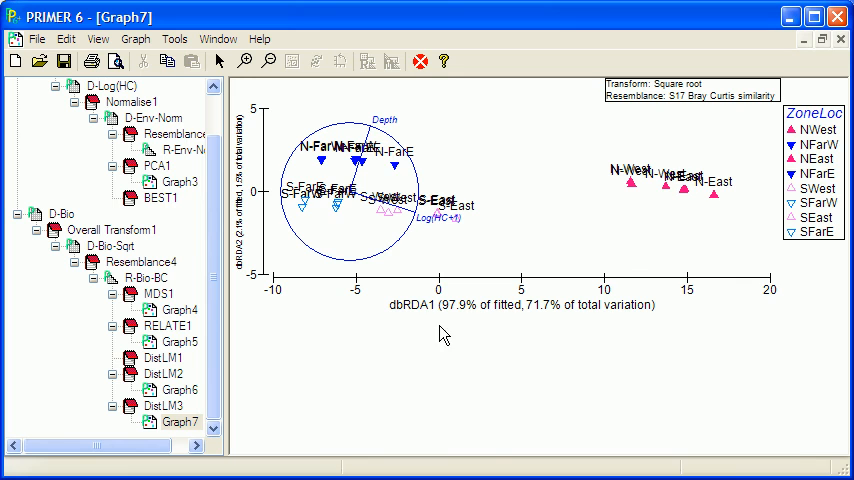
{"action": "mouse_move", "coordinate": [562, 344]}
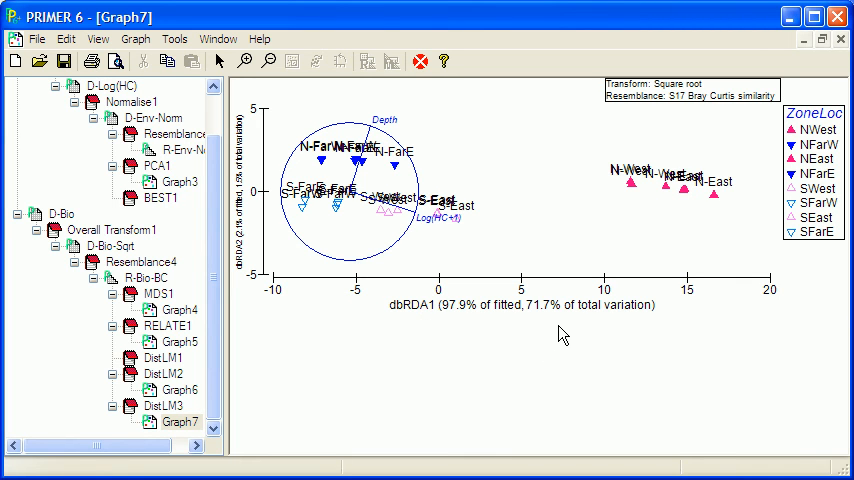
{"action": "mouse_move", "coordinate": [610, 320]}
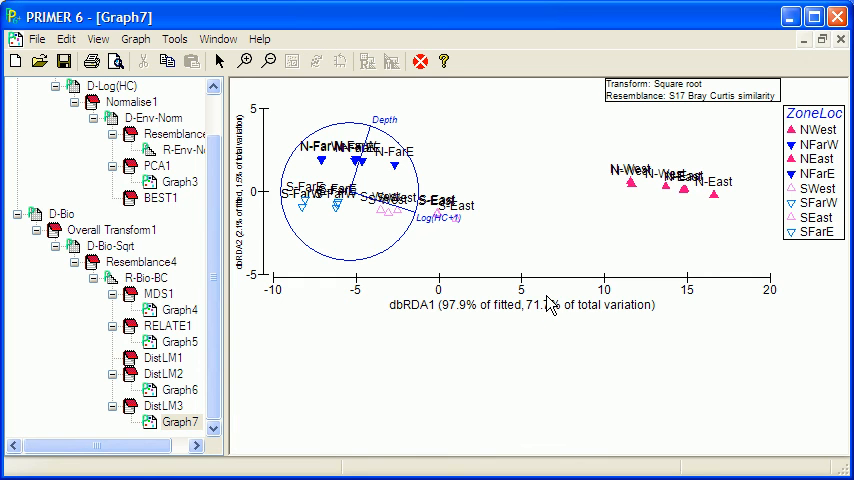
{"action": "mouse_move", "coordinate": [548, 304]}
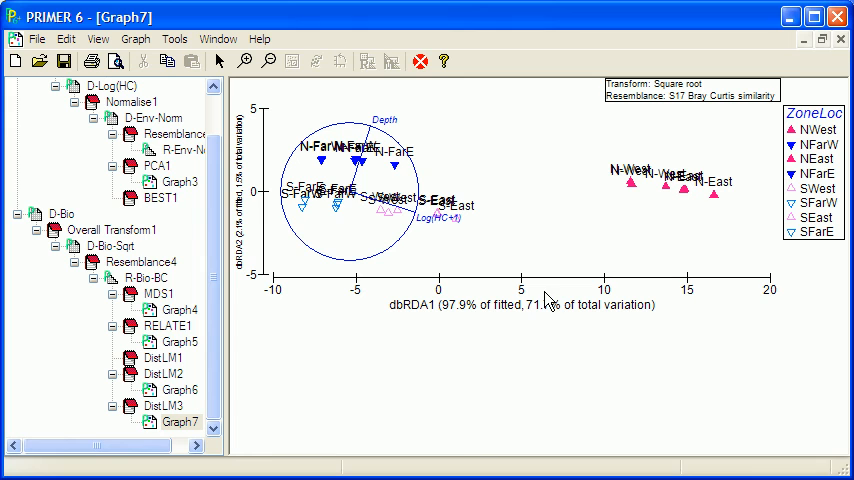
{"action": "mouse_move", "coordinate": [304, 230]}
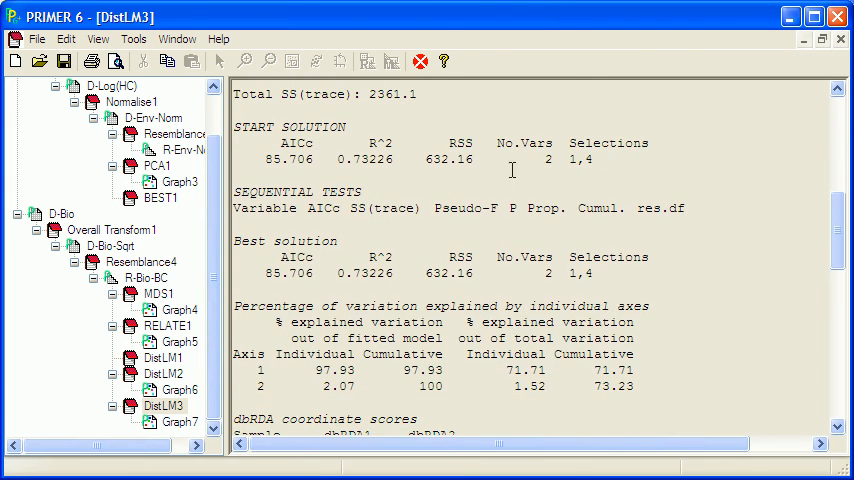
{"action": "mouse_move", "coordinate": [604, 156]}
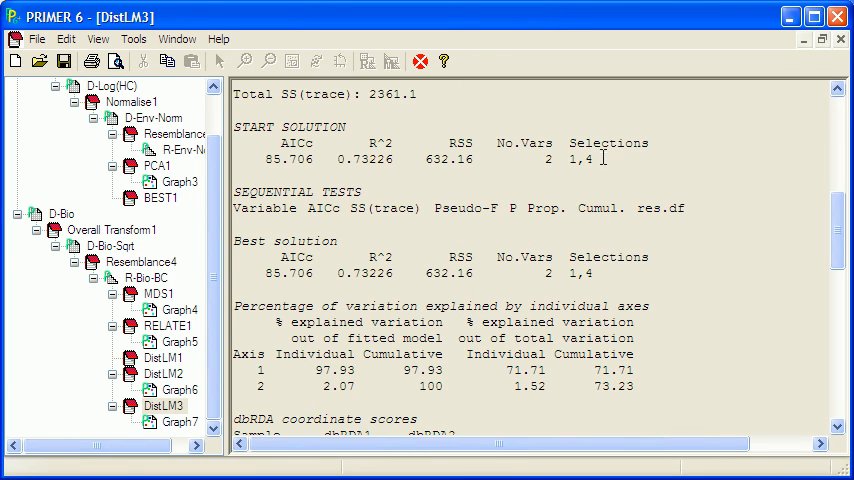
{"action": "scroll", "scroll_direction": "down", "scroll_amount": 3}
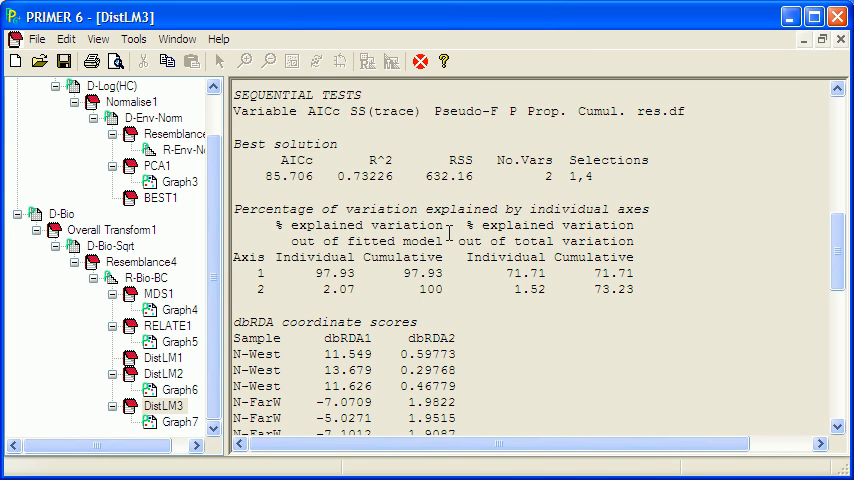
{"action": "mouse_move", "coordinate": [564, 290]}
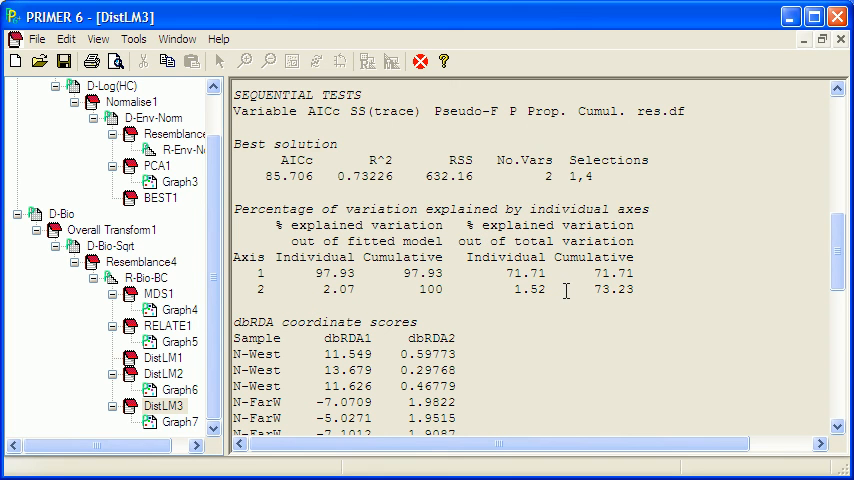
{"action": "left_click", "coordinate": [162, 372]}
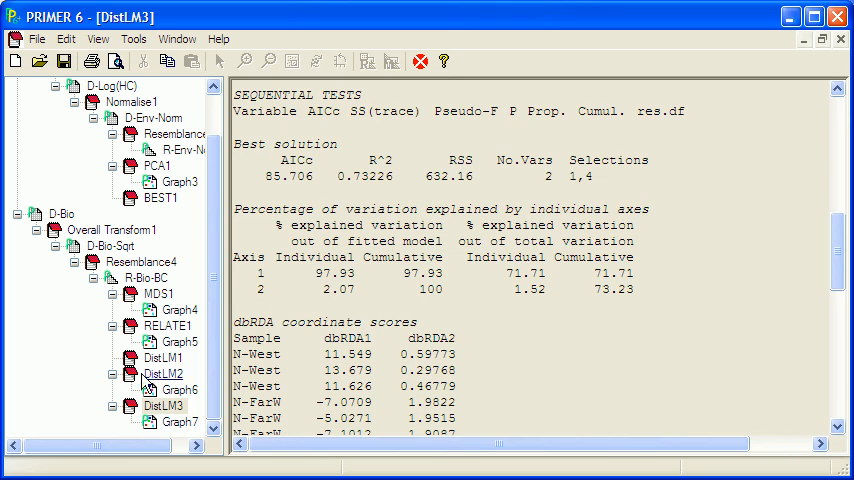
Reopen Graph7, the DistLM3 dbRDA plot, from the workspace tree and inspect it
{"action": "double_click", "coordinate": [168, 420]}
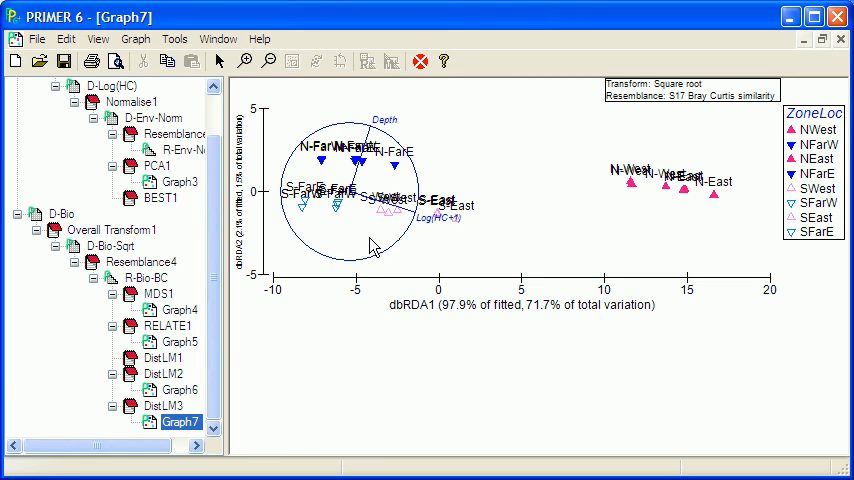
{"action": "mouse_move", "coordinate": [616, 208]}
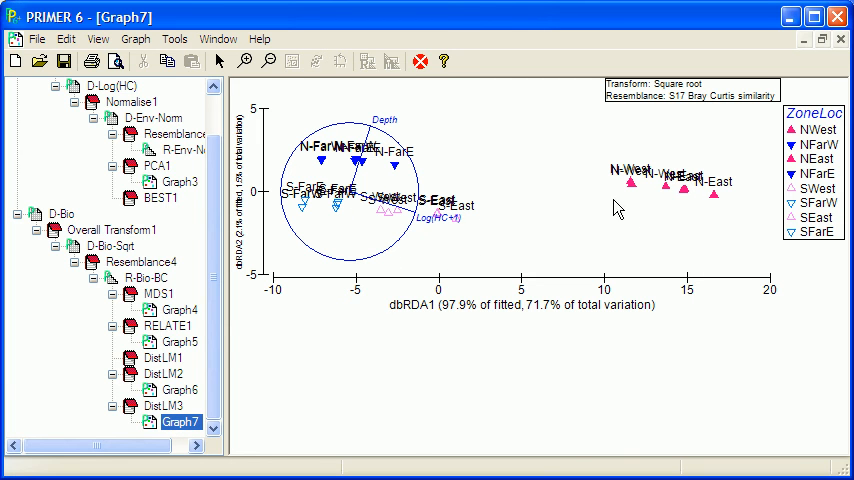
{"action": "mouse_move", "coordinate": [696, 200]}
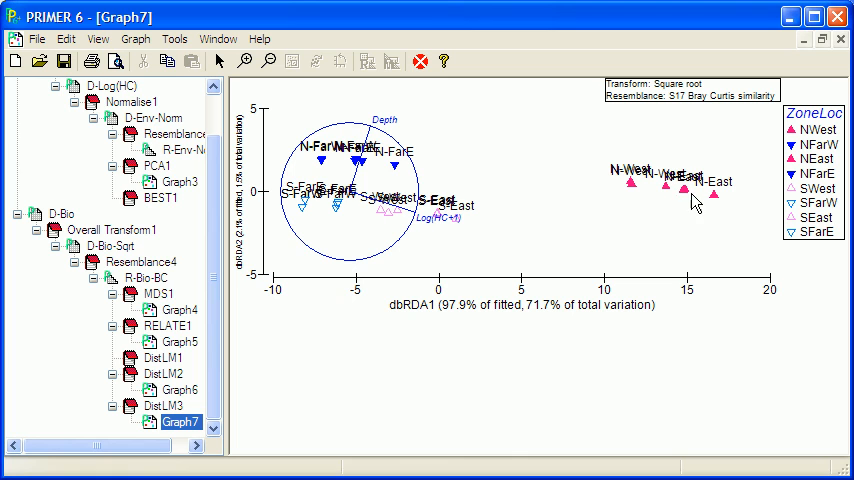
{"action": "mouse_move", "coordinate": [736, 196]}
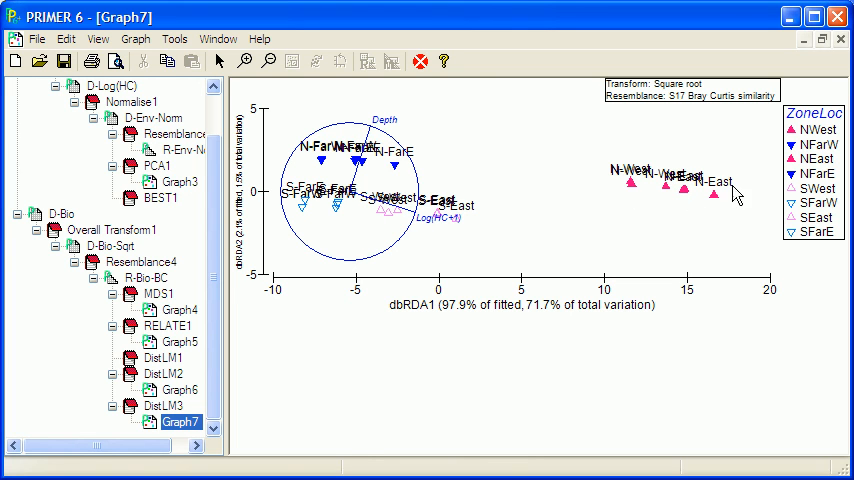
{"action": "mouse_move", "coordinate": [362, 196]}
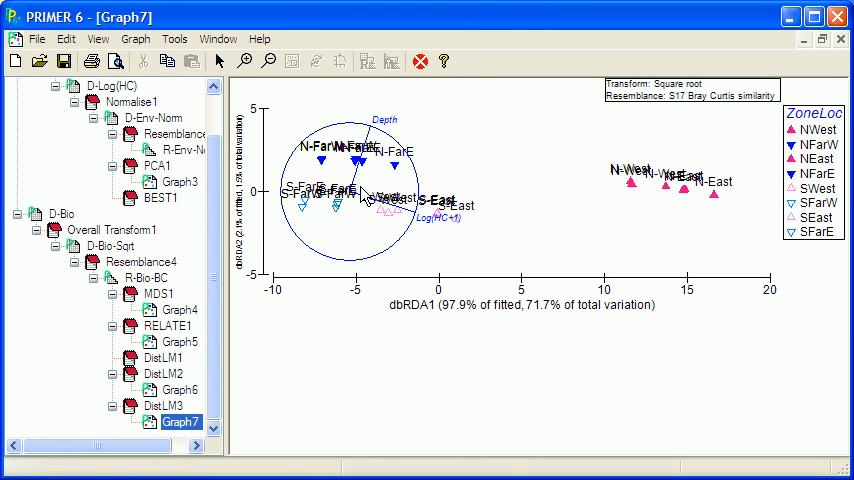
{"action": "mouse_move", "coordinate": [312, 204]}
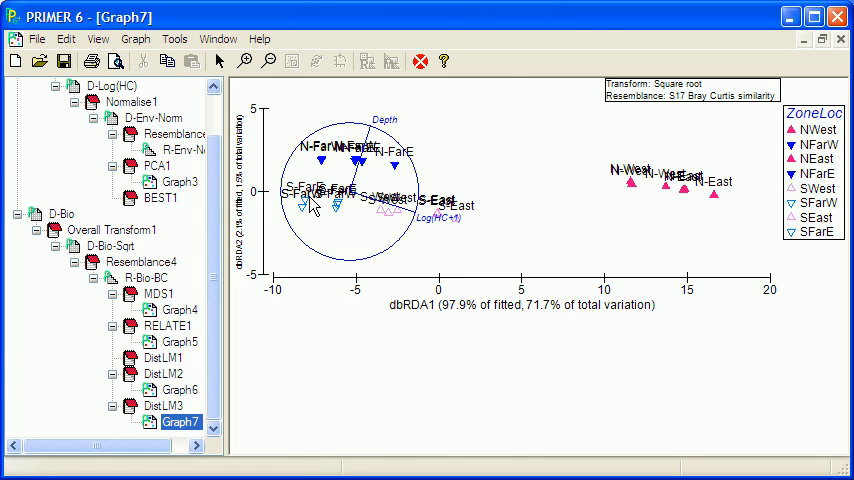
{"action": "mouse_move", "coordinate": [356, 224]}
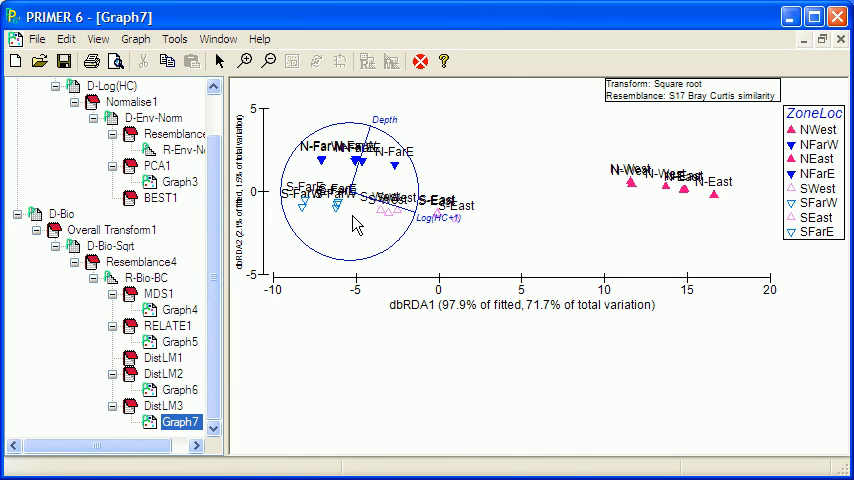
{"action": "mouse_move", "coordinate": [380, 156]}
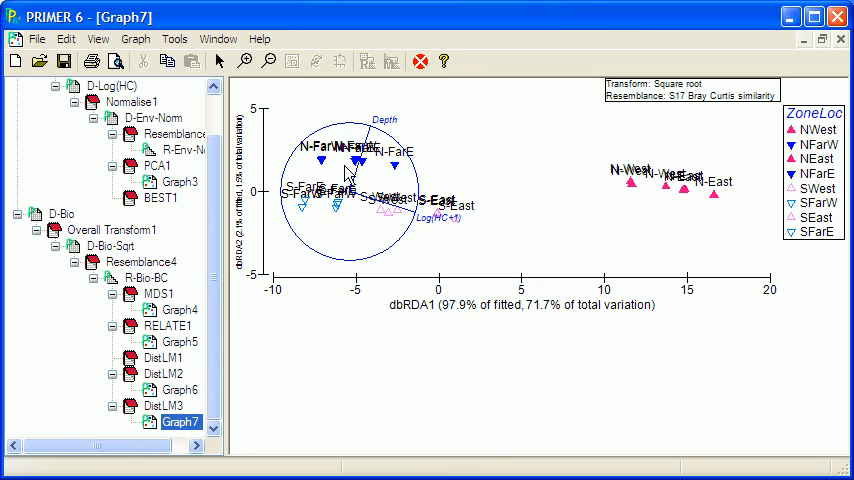
{"action": "mouse_move", "coordinate": [362, 212]}
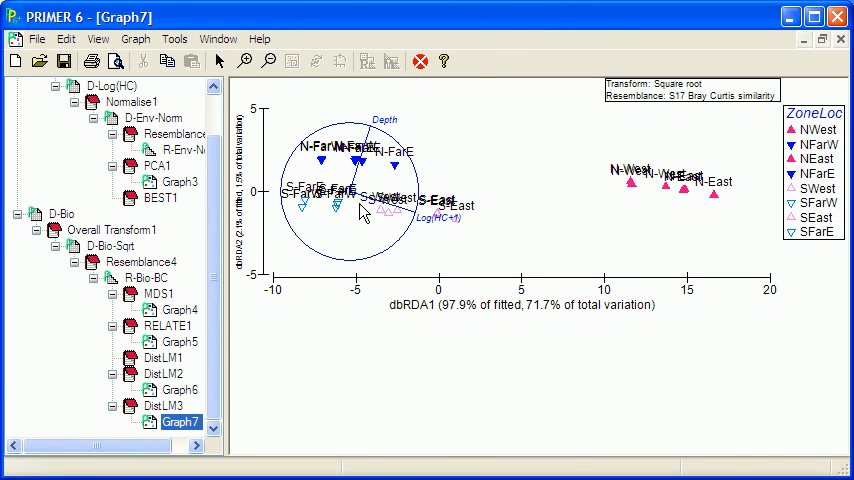
{"action": "mouse_move", "coordinate": [504, 246]}
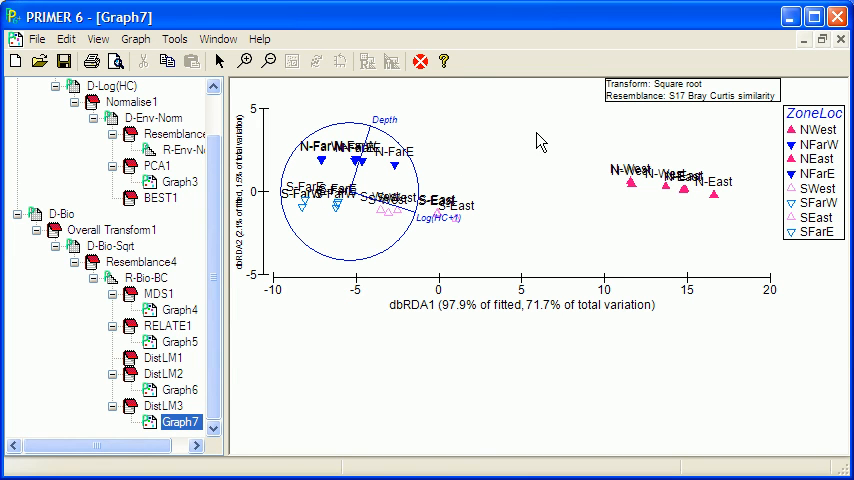
{"action": "mouse_move", "coordinate": [630, 196]}
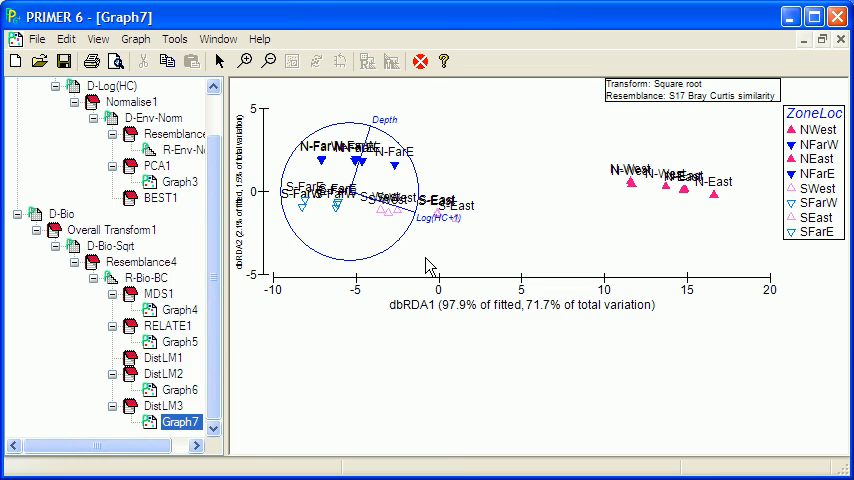
{"action": "mouse_move", "coordinate": [454, 260]}
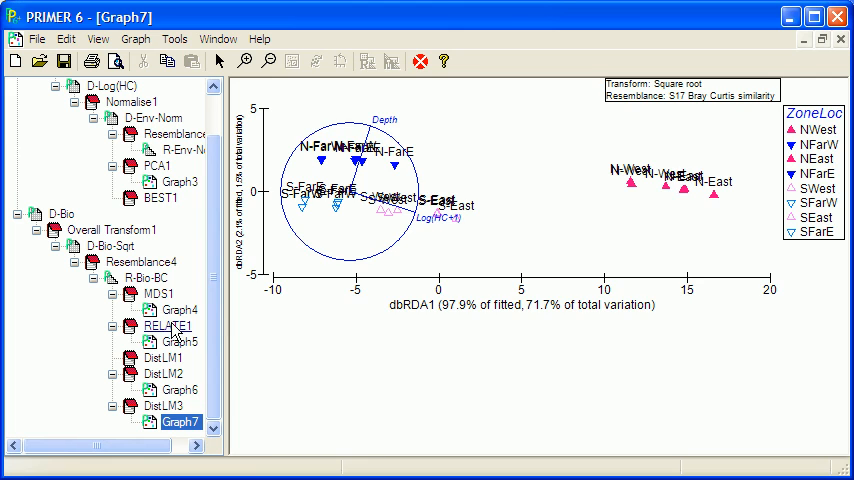
View RELATE1, R-Env-Norm, MDS Graph4 and PCA Graph3 in turn, ending on BEST1 (Rho 0.807)
{"action": "double_click", "coordinate": [168, 324]}
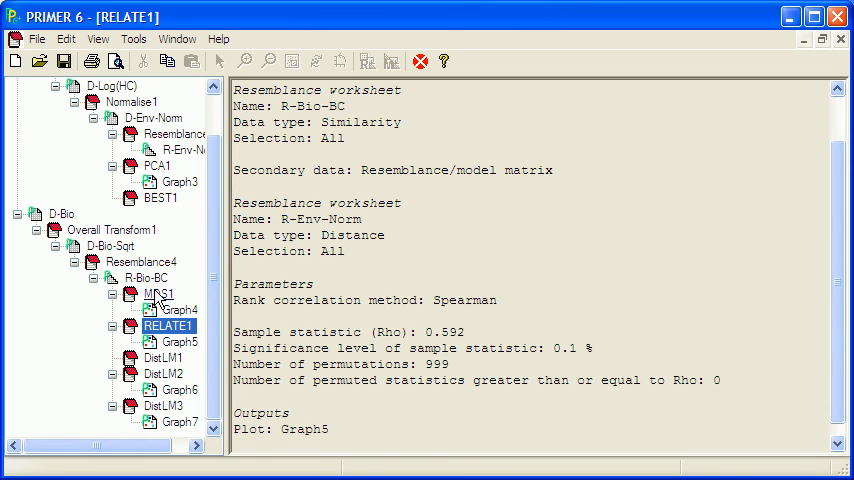
{"action": "double_click", "coordinate": [148, 278]}
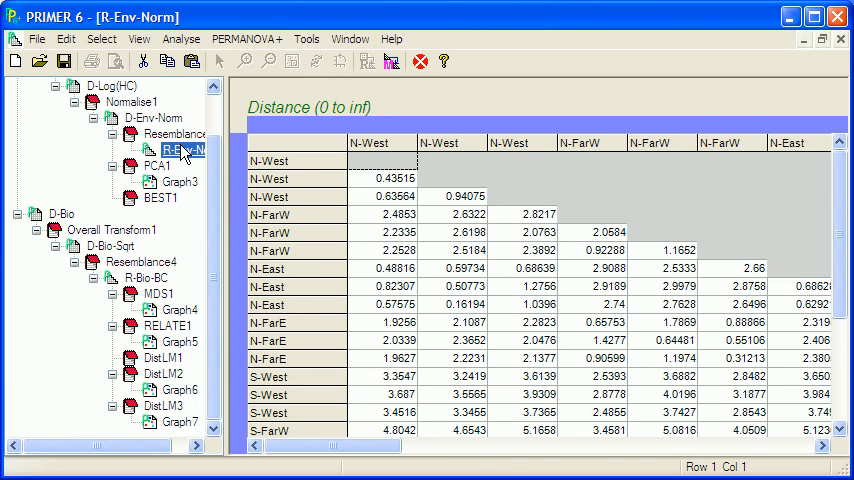
{"action": "double_click", "coordinate": [180, 310]}
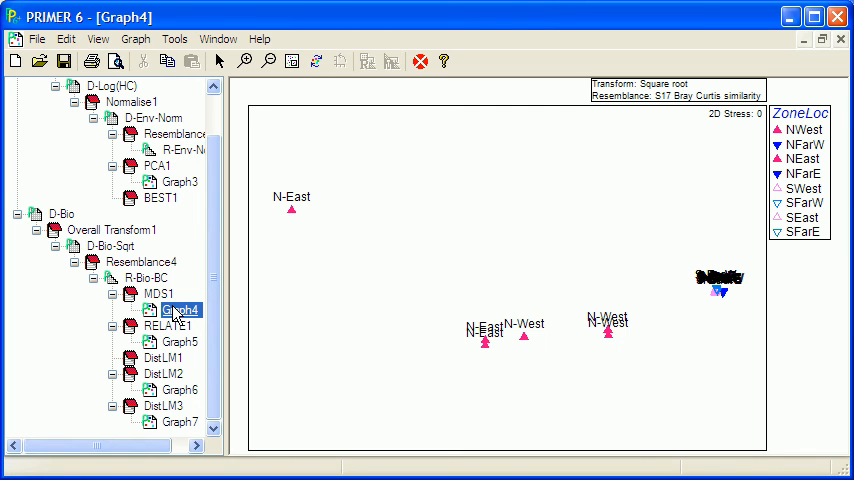
{"action": "double_click", "coordinate": [176, 180]}
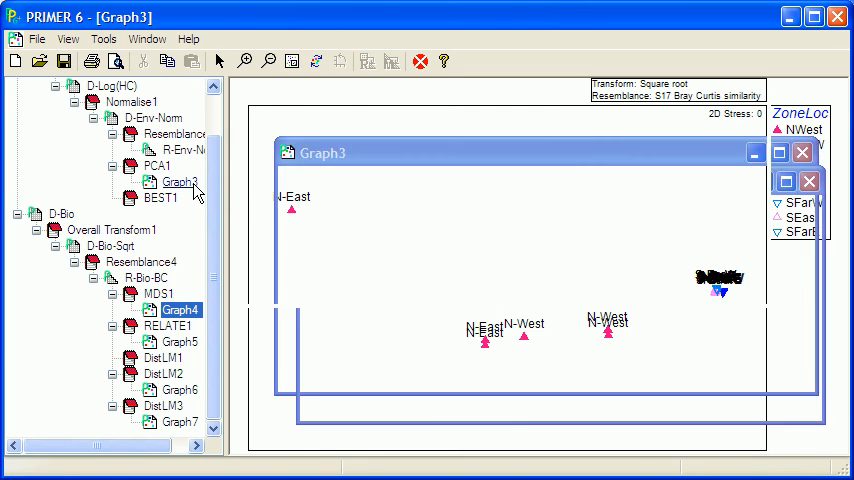
{"action": "left_click", "coordinate": [180, 182]}
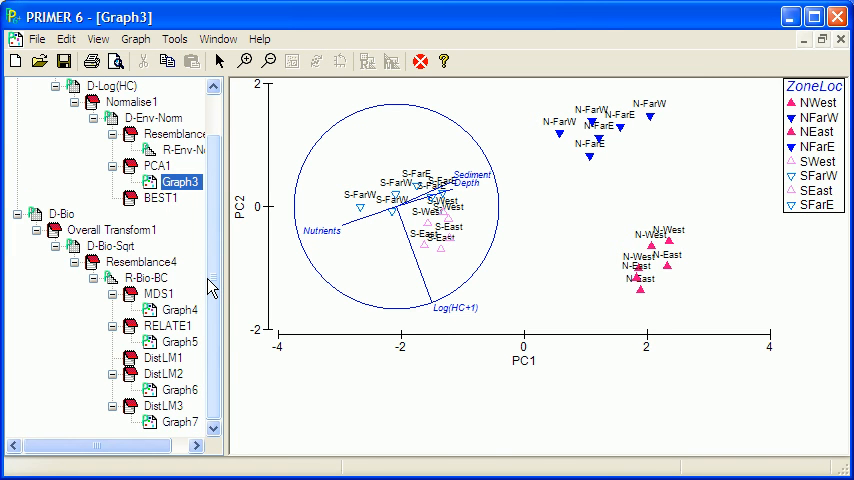
{"action": "double_click", "coordinate": [160, 198]}
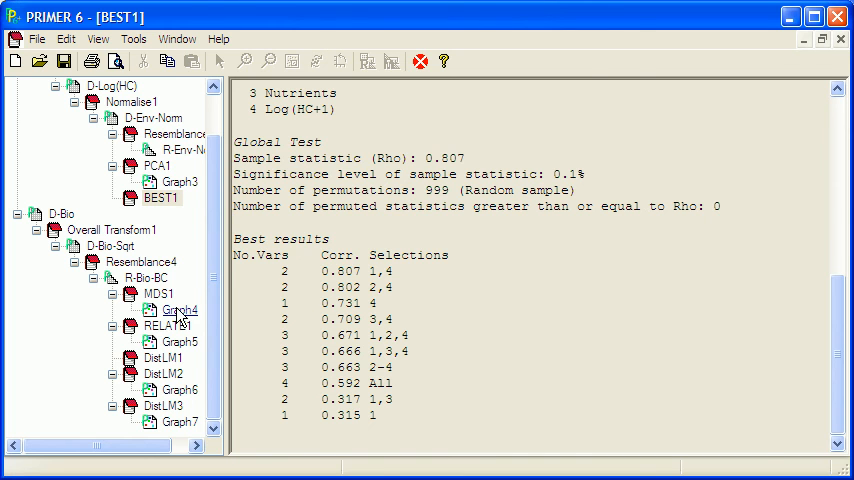
{"action": "double_click", "coordinate": [180, 310]}
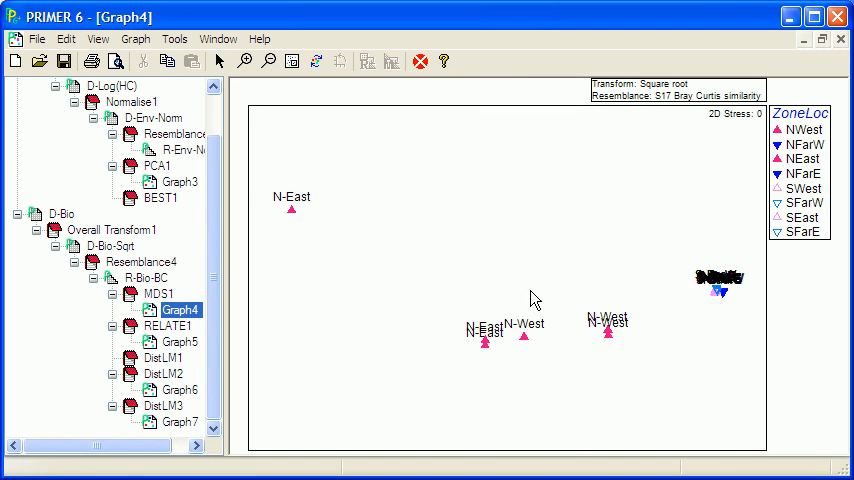
{"action": "mouse_move", "coordinate": [486, 308]}
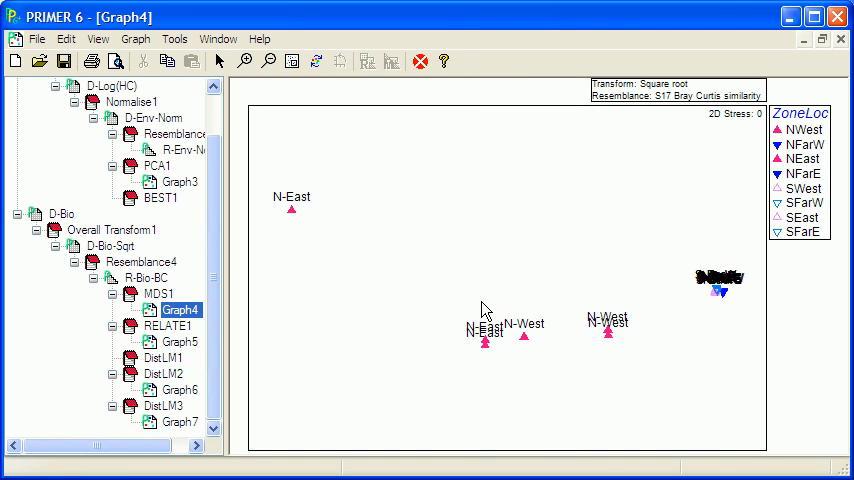
{"action": "mouse_move", "coordinate": [184, 220]}
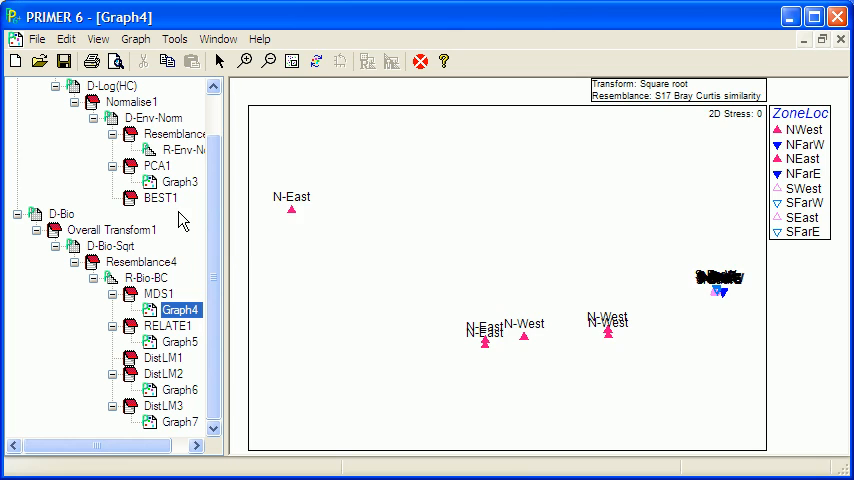
{"action": "double_click", "coordinate": [162, 198]}
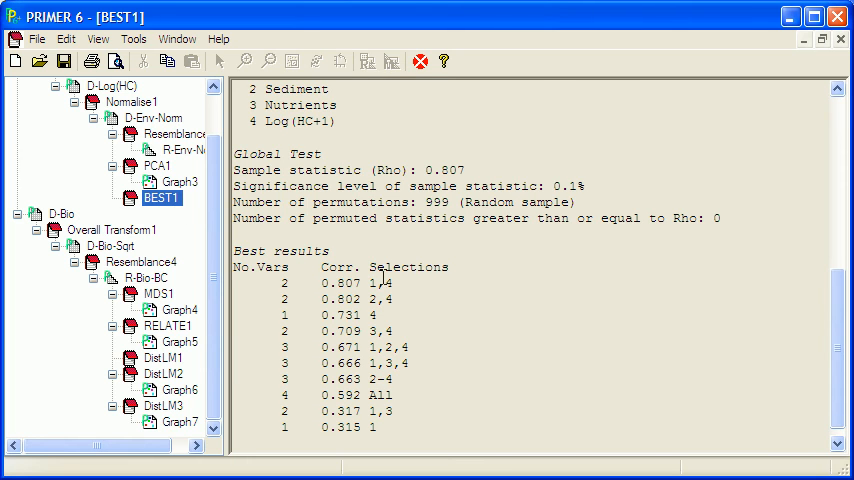